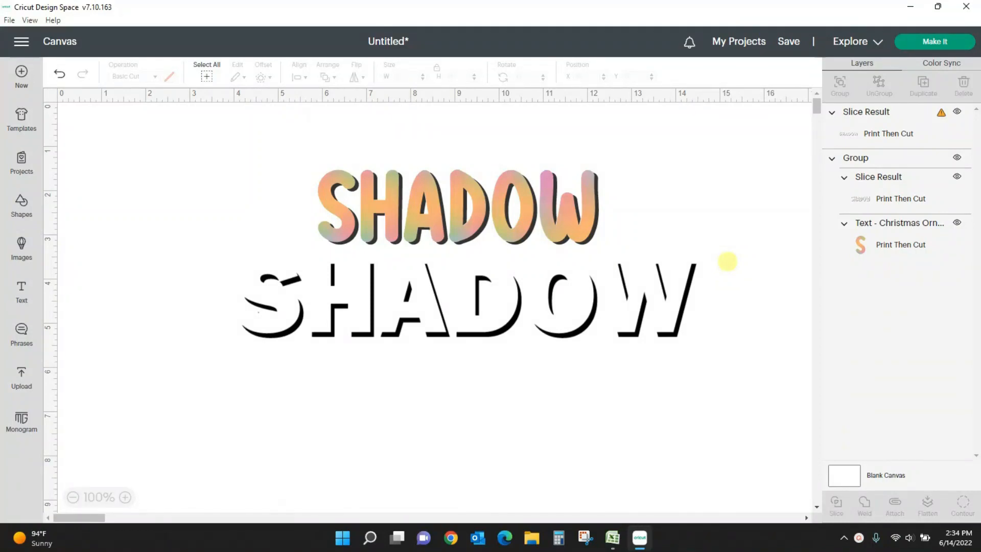
{"action": "mouse_move", "coordinate": [761, 258]}
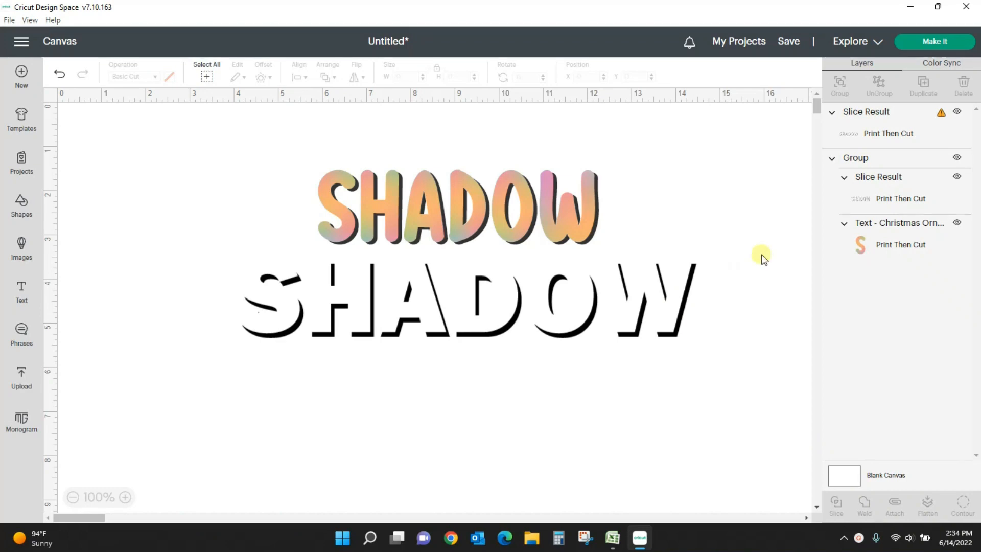
{"action": "mouse_move", "coordinate": [686, 189]}
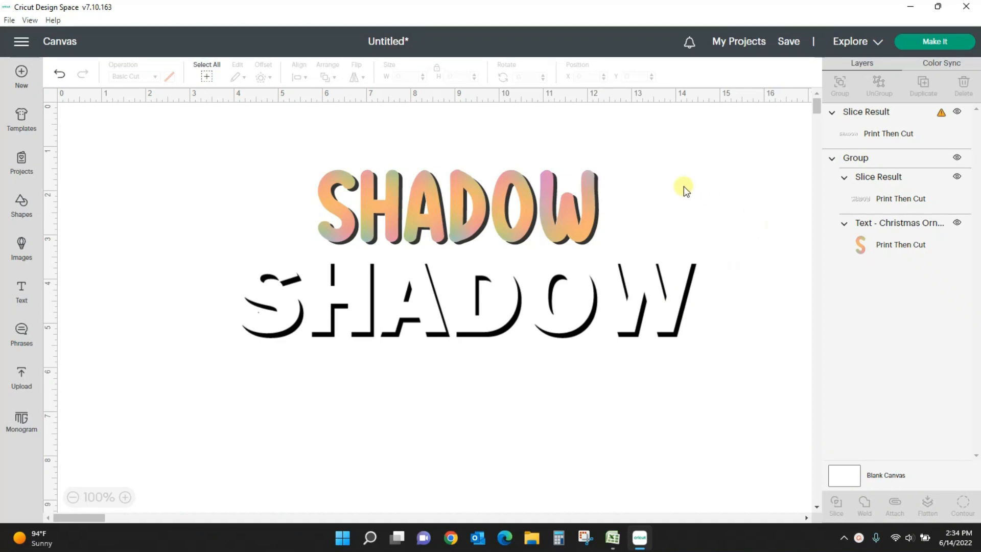
{"action": "mouse_move", "coordinate": [337, 203]}
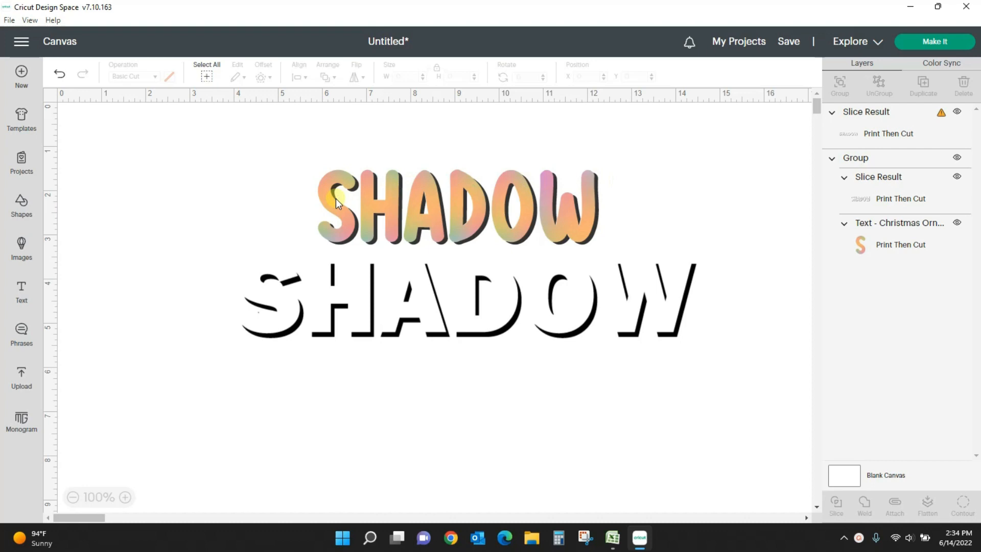
{"action": "mouse_move", "coordinate": [566, 242]}
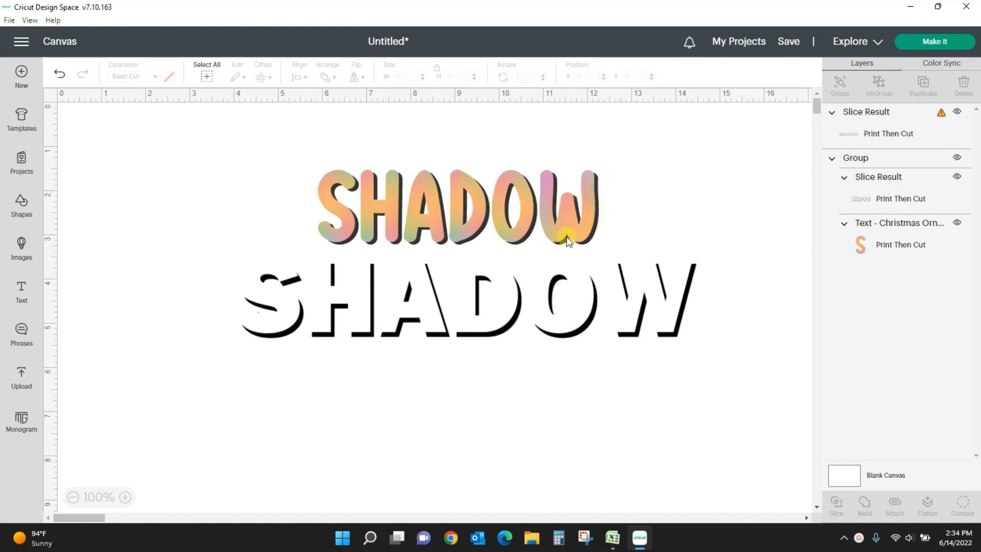
{"action": "mouse_move", "coordinate": [480, 237]}
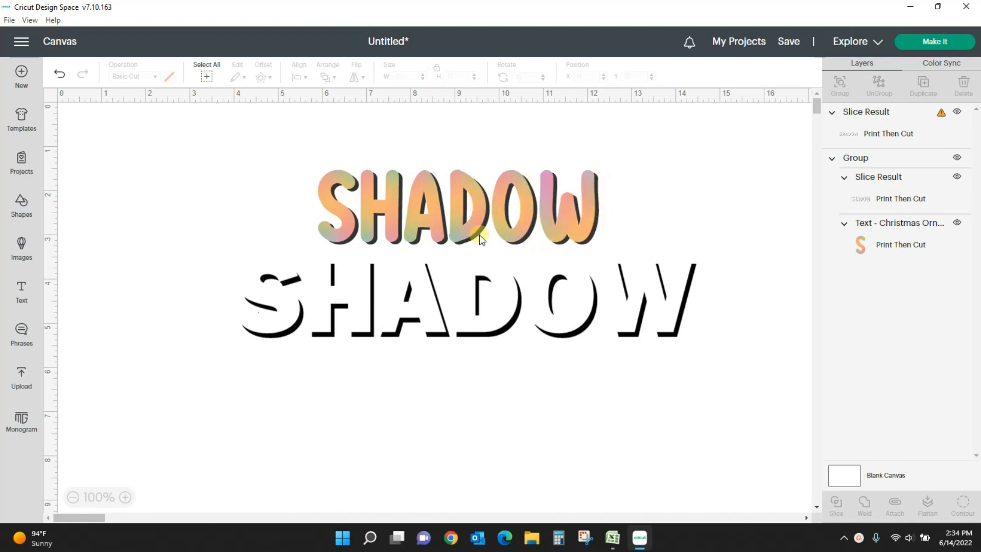
{"action": "mouse_move", "coordinate": [442, 351]}
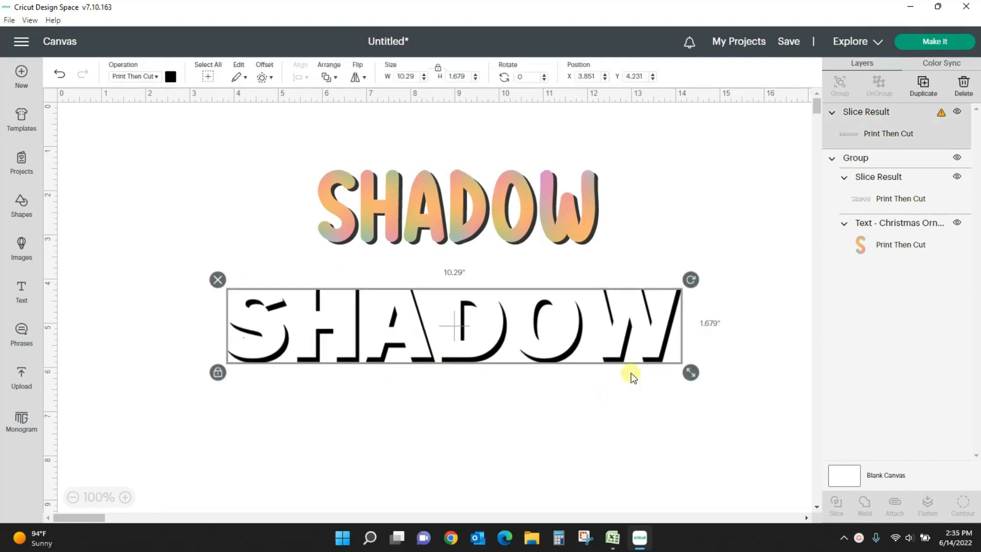
{"action": "mouse_move", "coordinate": [391, 373]}
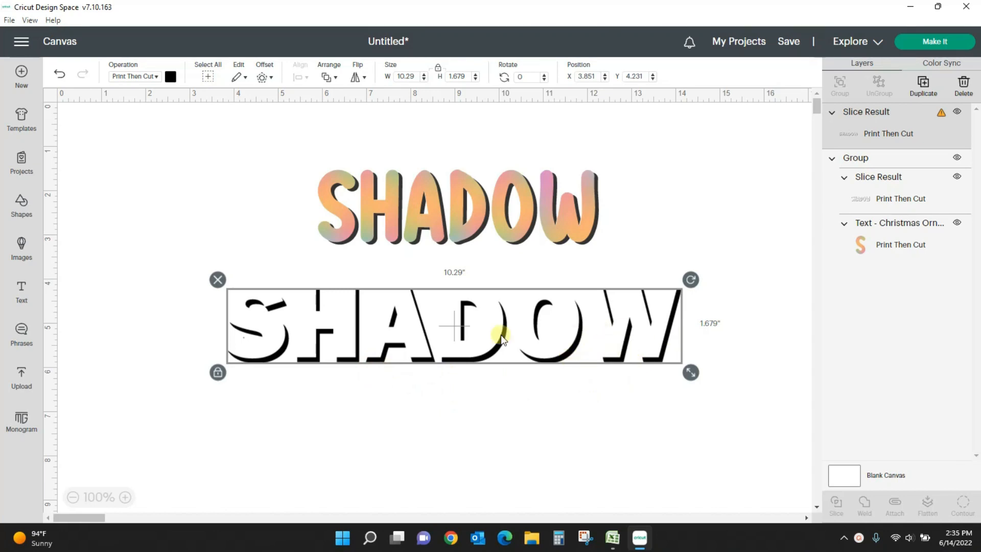
{"action": "mouse_move", "coordinate": [612, 352]}
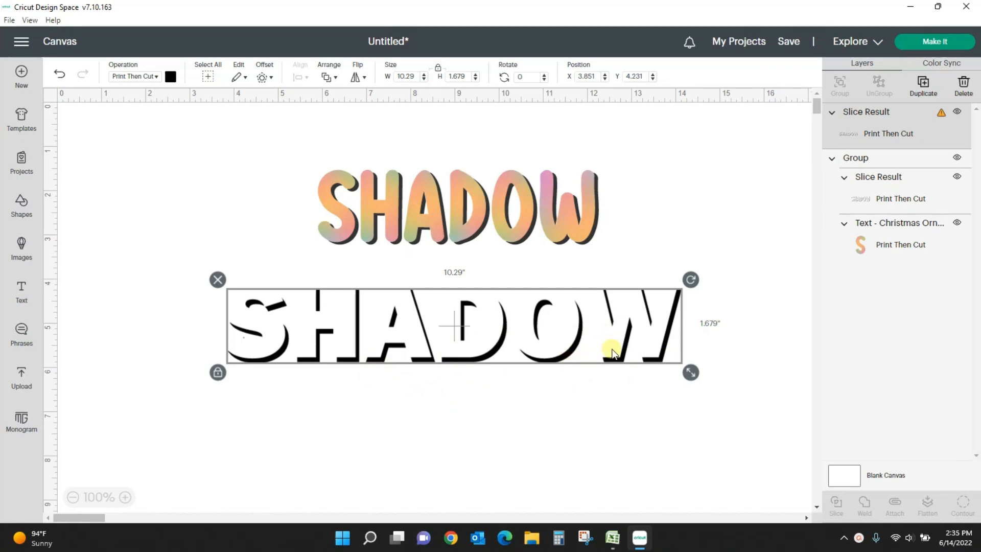
{"action": "mouse_move", "coordinate": [271, 348]}
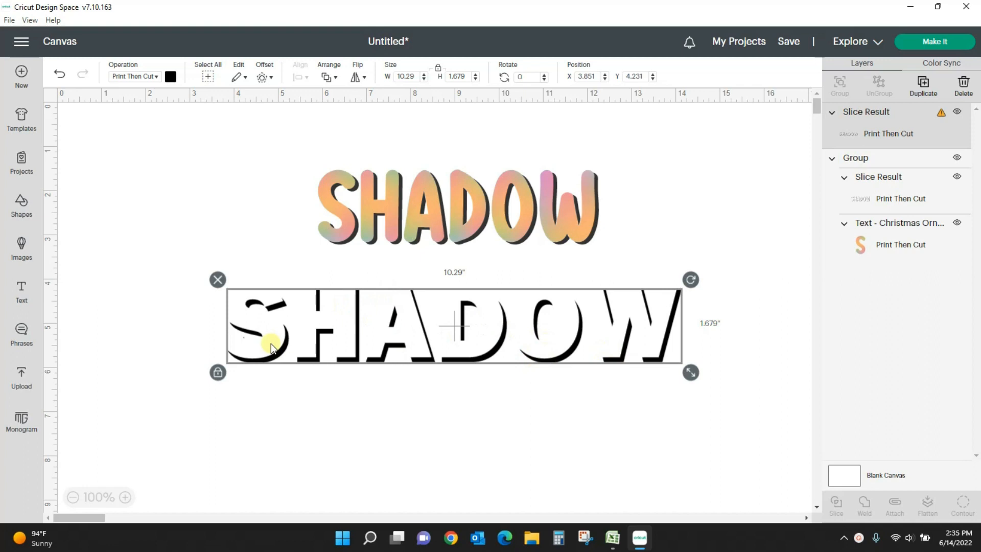
{"action": "mouse_move", "coordinate": [373, 412]}
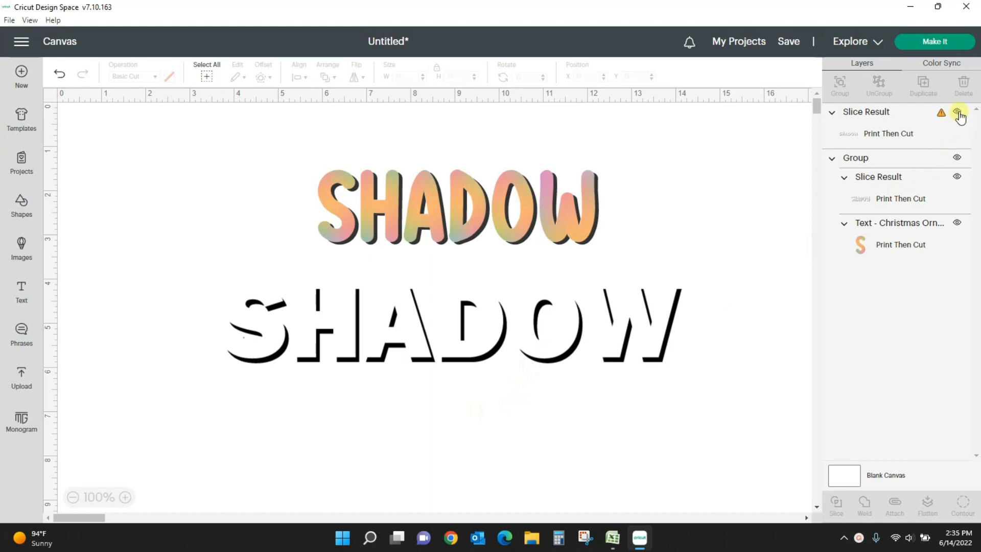
- Hide all existing SHADOW layers and add a new text object to the canvas
{"action": "left_click", "coordinate": [956, 112]}
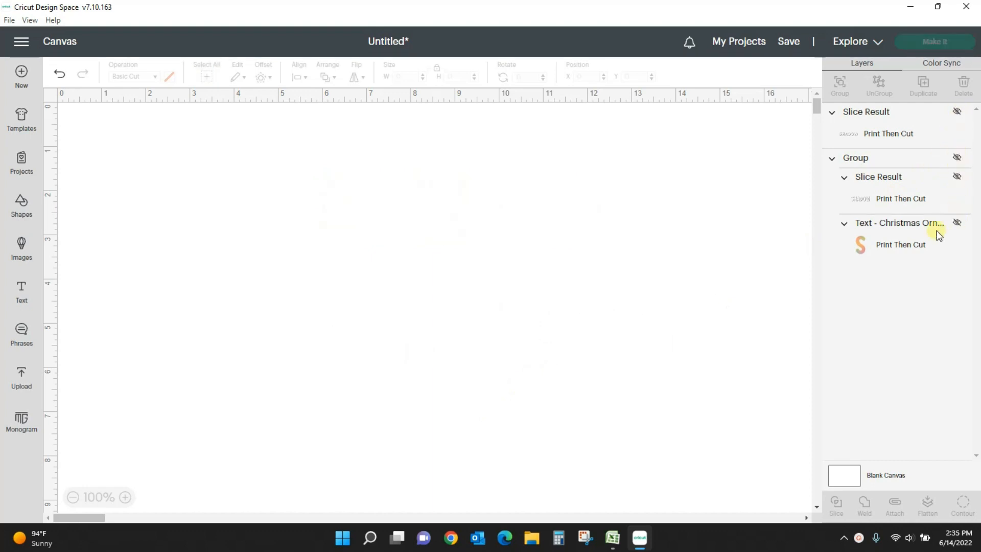
{"action": "mouse_move", "coordinate": [598, 264]}
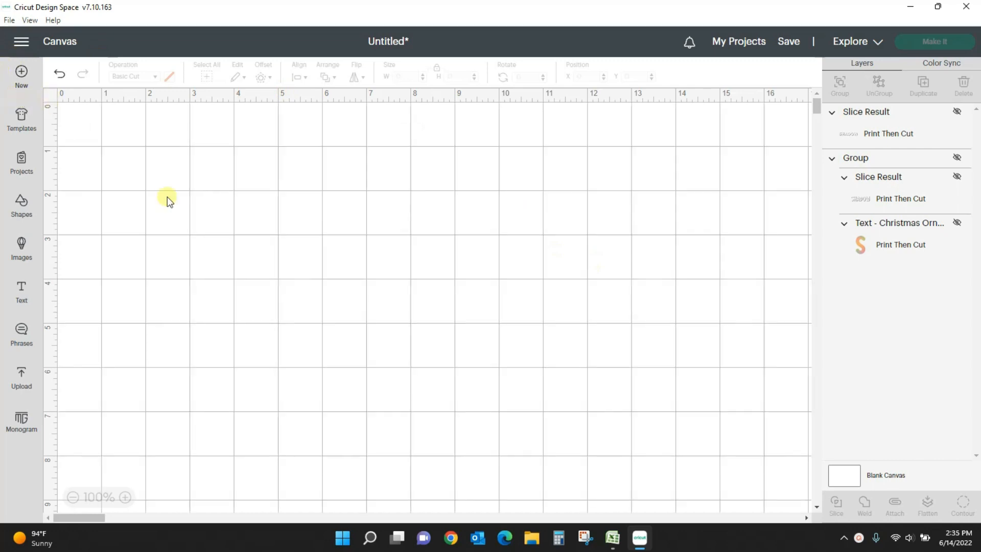
{"action": "left_click", "coordinate": [21, 291]}
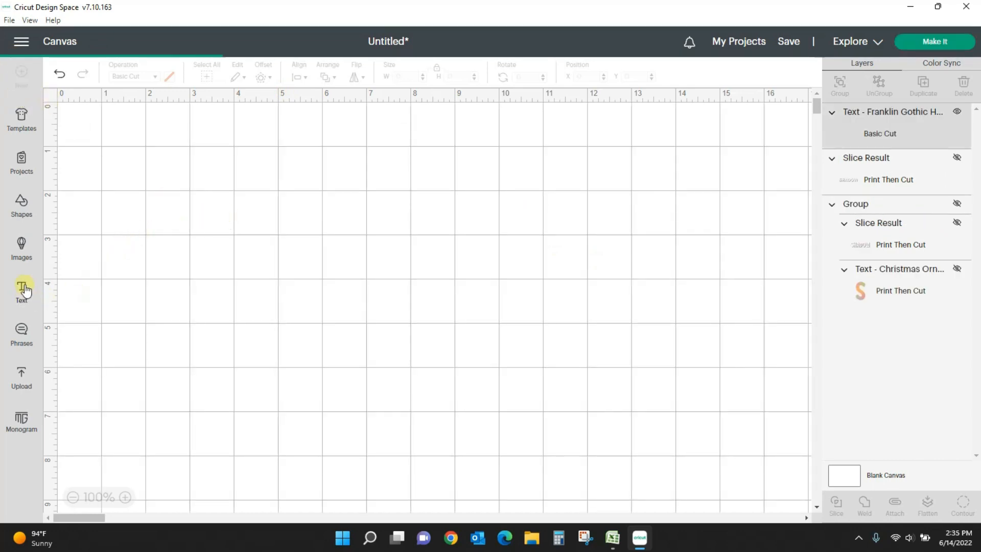
- Select the new Franklin Gothic Heavy text object to start editing it
{"action": "left_click", "coordinate": [20, 290]}
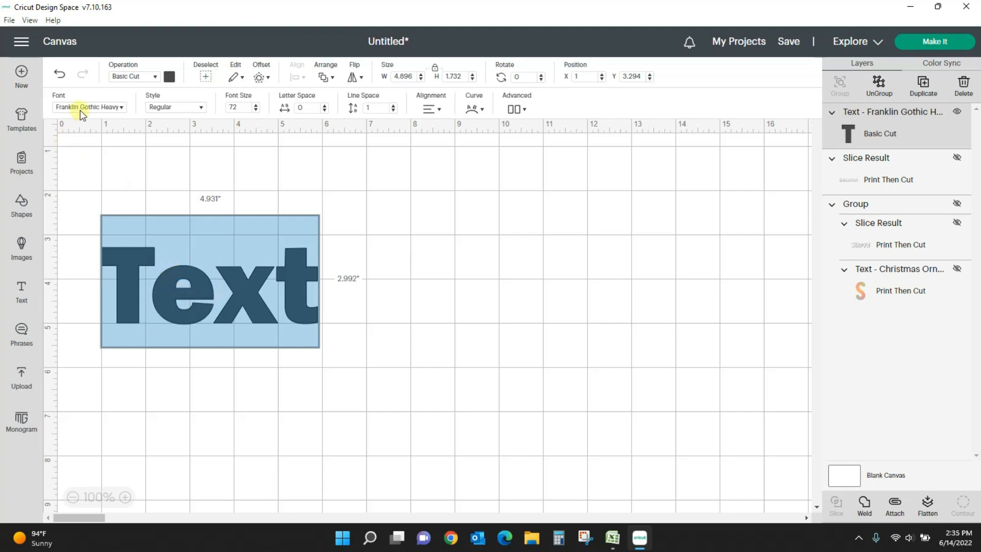
{"action": "mouse_move", "coordinate": [88, 111]}
{"action": "type", "text": "SHADOW"}
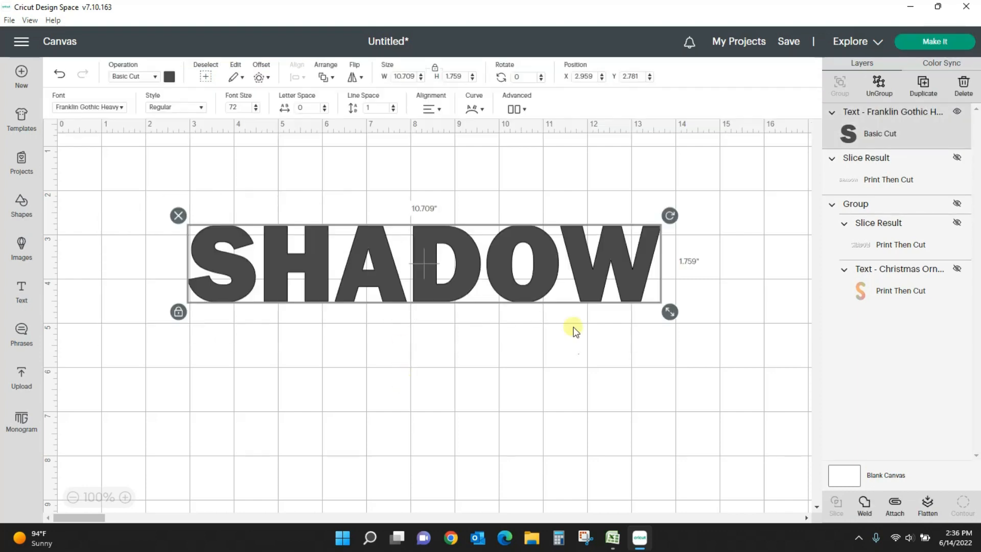
{"action": "mouse_move", "coordinate": [552, 345]}
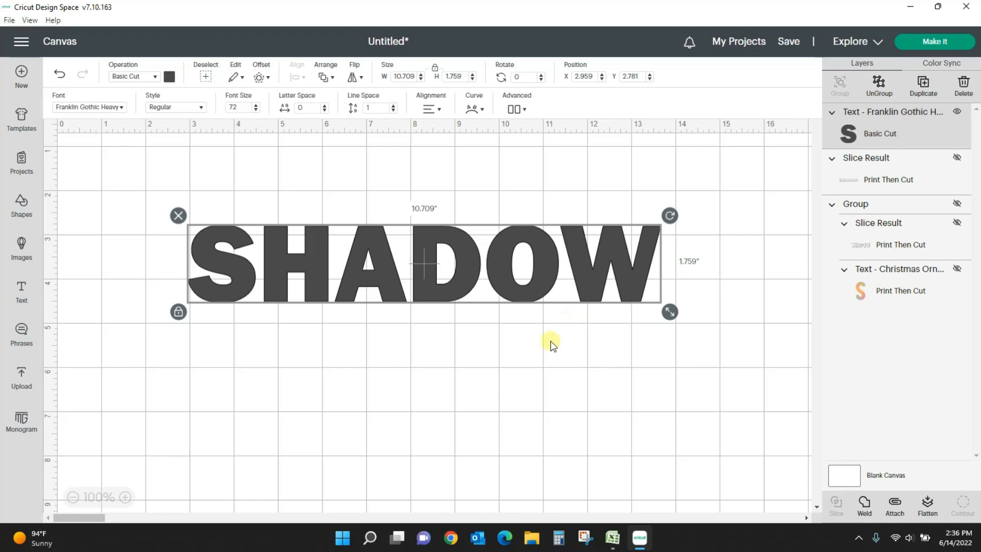
{"action": "mouse_move", "coordinate": [361, 284]}
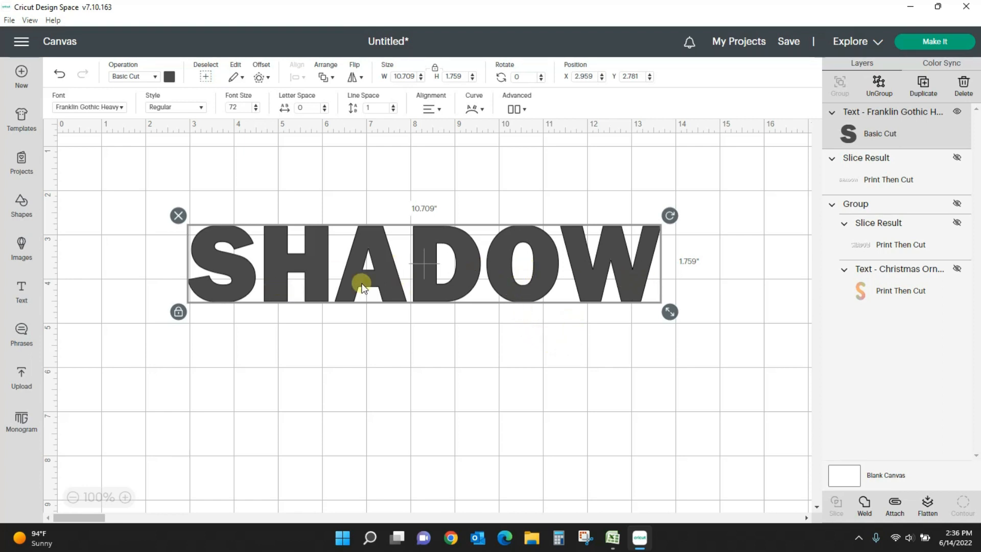
{"action": "mouse_move", "coordinate": [915, 89]}
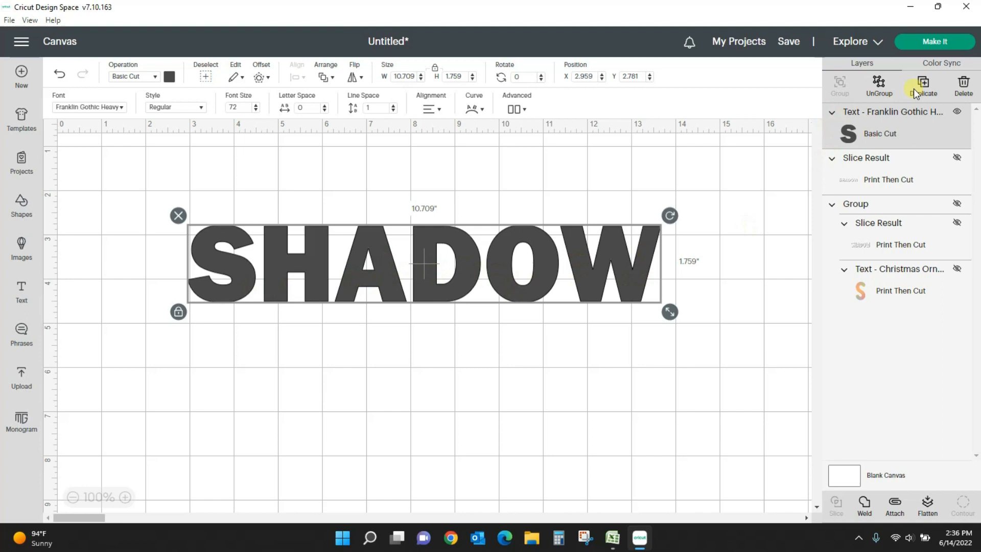
- Duplicate the SHADOW word, turn the top copy white, then deselect
{"action": "left_click", "coordinate": [922, 86]}
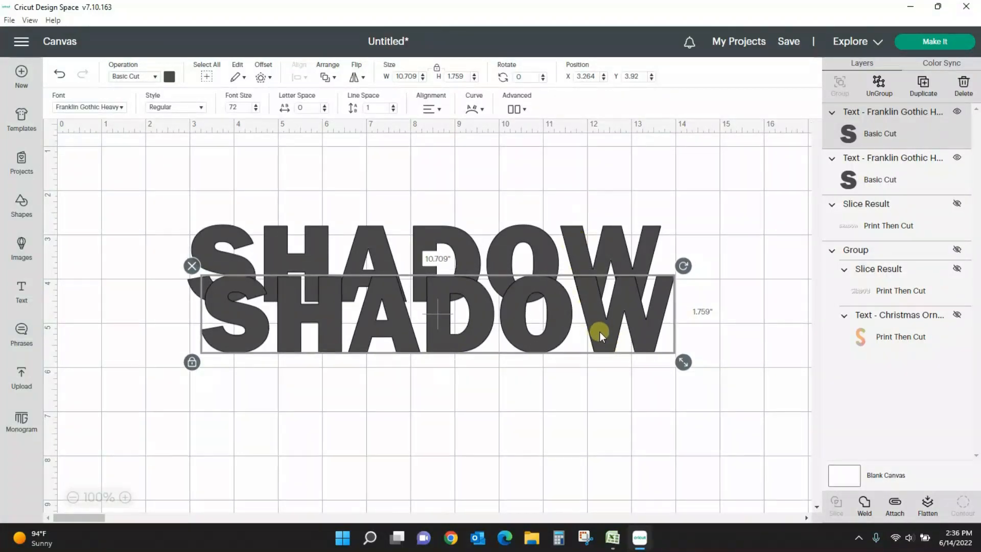
{"action": "left_click", "coordinate": [170, 76]}
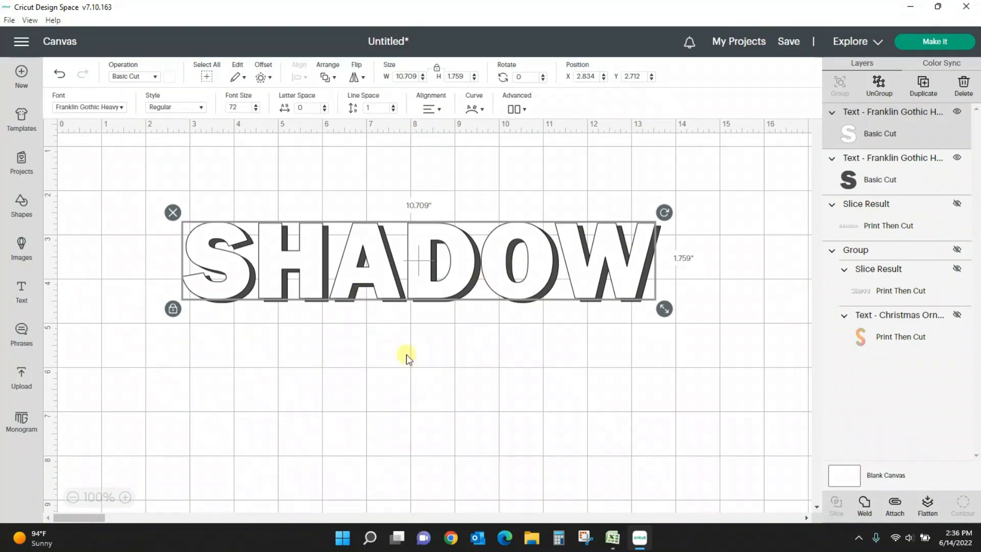
{"action": "left_click", "coordinate": [671, 226]}
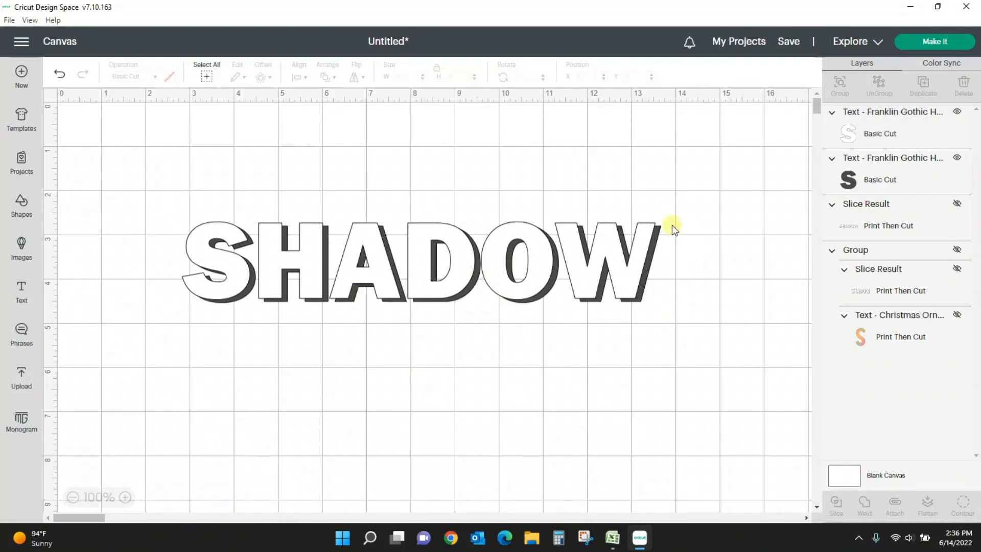
{"action": "mouse_move", "coordinate": [423, 248]}
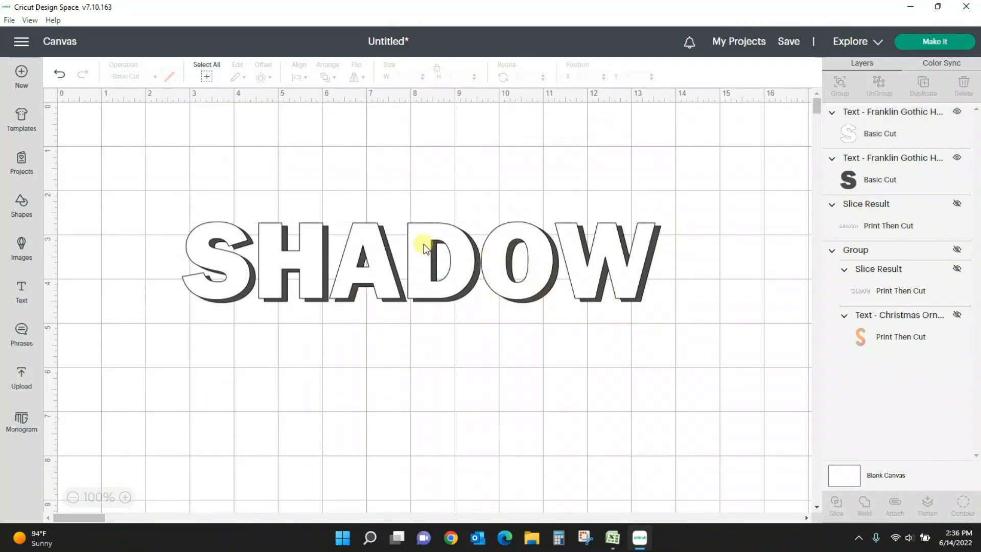
{"action": "mouse_move", "coordinate": [332, 269]}
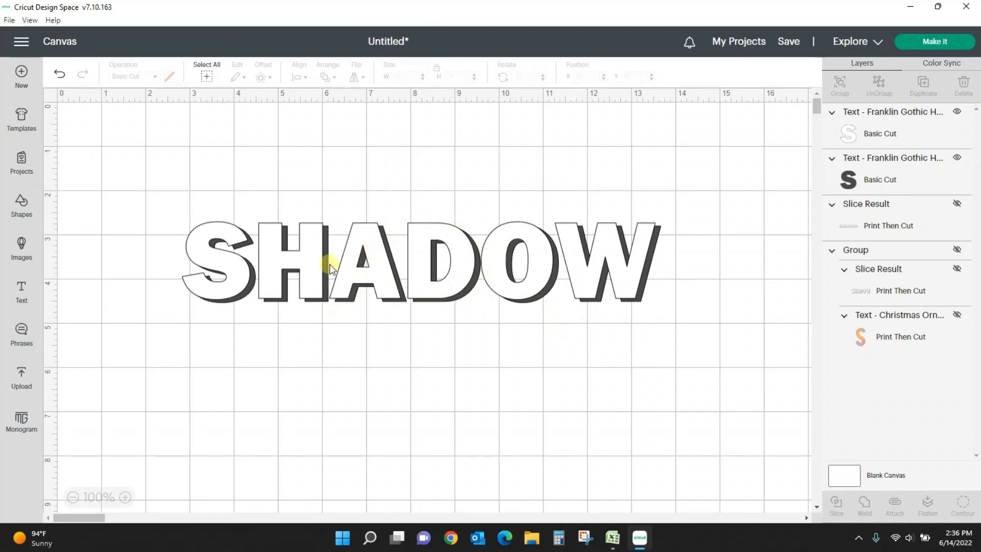
{"action": "mouse_move", "coordinate": [288, 365]}
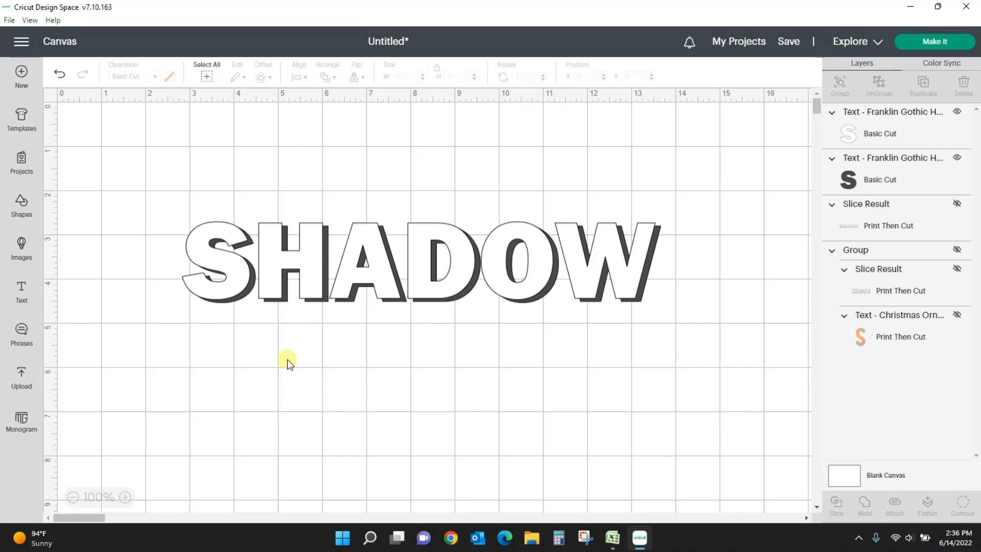
{"action": "mouse_move", "coordinate": [306, 377]}
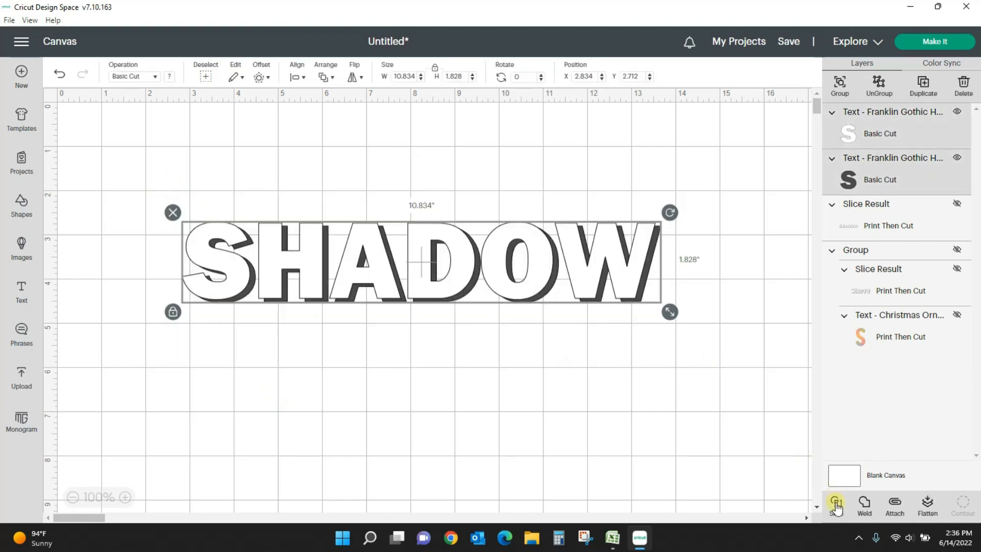
- Slice the white SHADOW against its gray copy and move the outline pieces below
{"action": "left_click", "coordinate": [376, 407]}
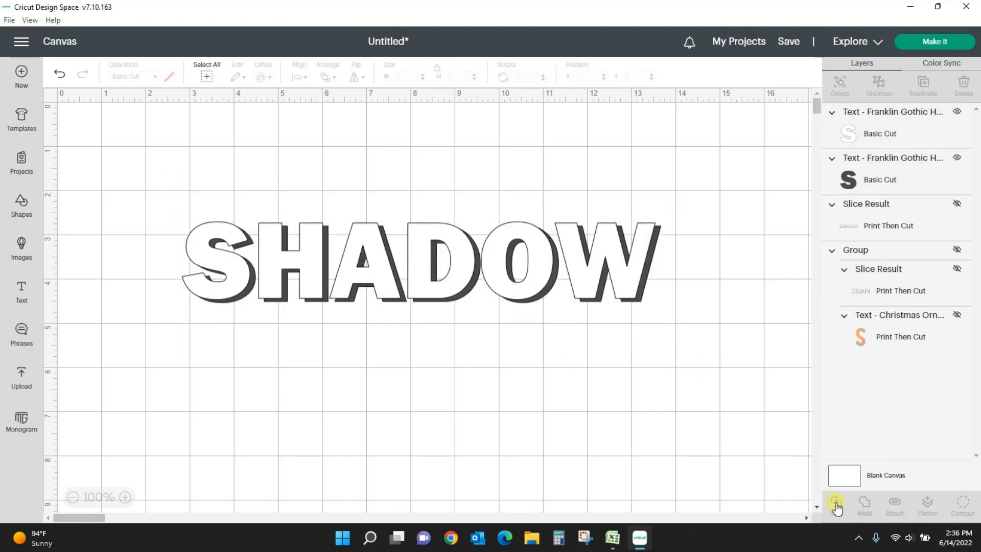
{"action": "left_click", "coordinate": [837, 503]}
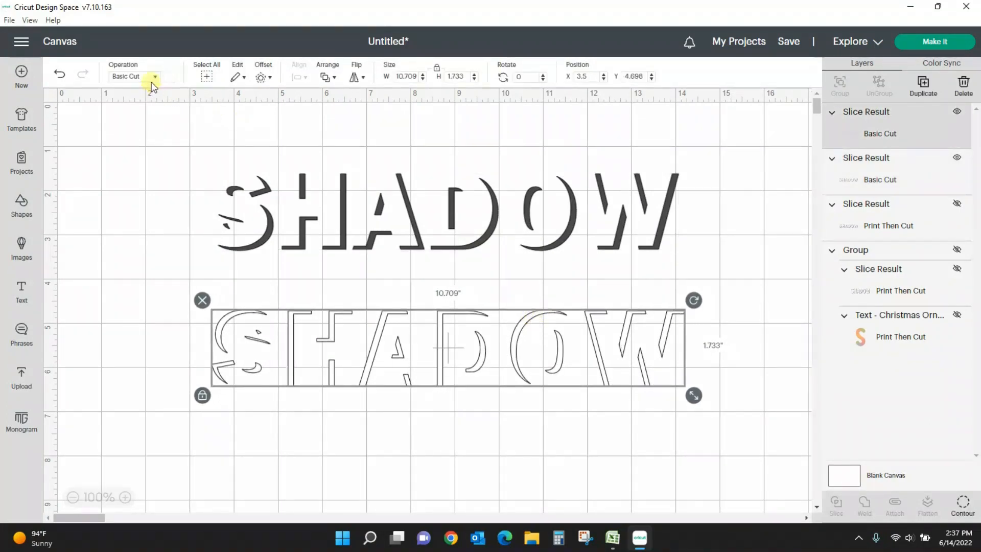
- Turn the sliced SHADOW pieces black, overlap them, then delete the slice results
{"action": "left_click", "coordinate": [154, 77]}
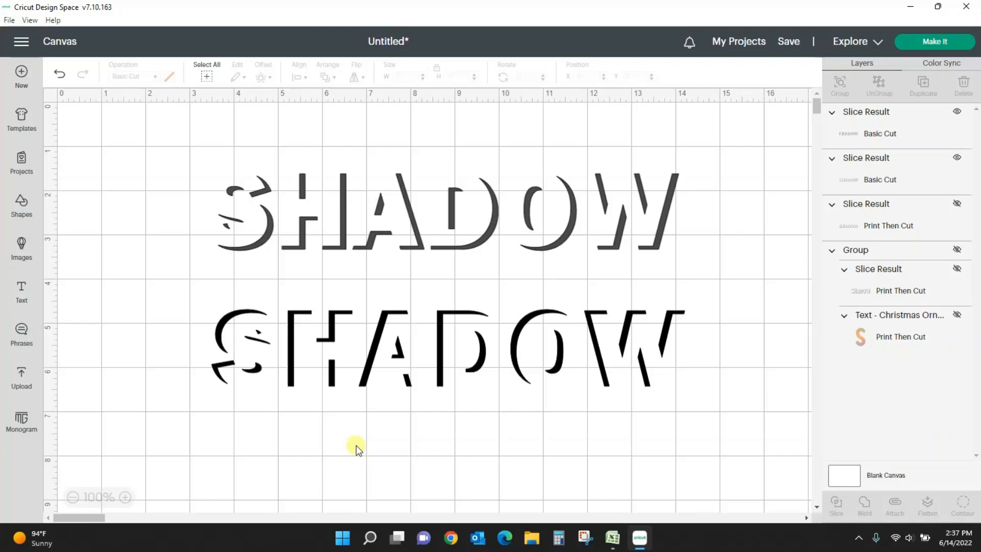
{"action": "mouse_move", "coordinate": [441, 386]}
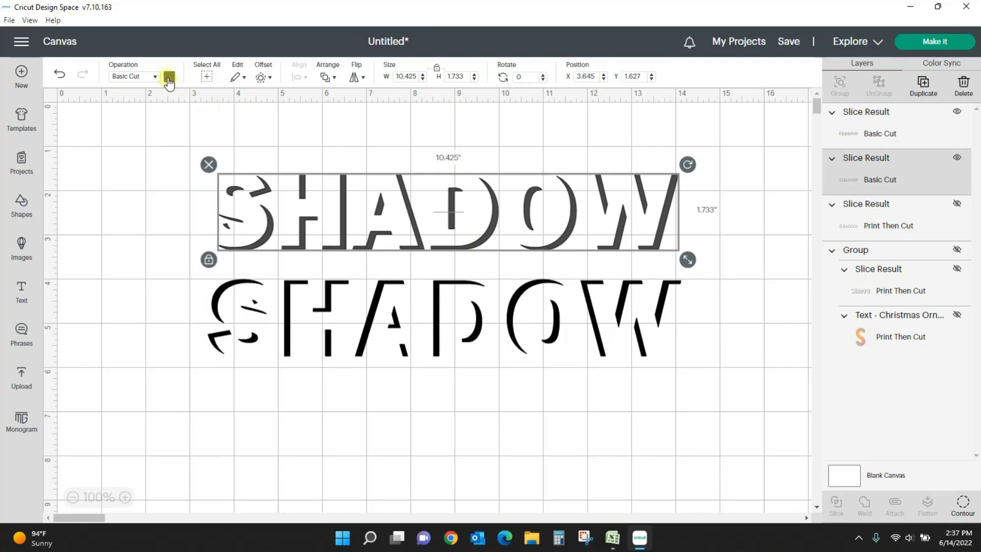
{"action": "left_click", "coordinate": [169, 76]}
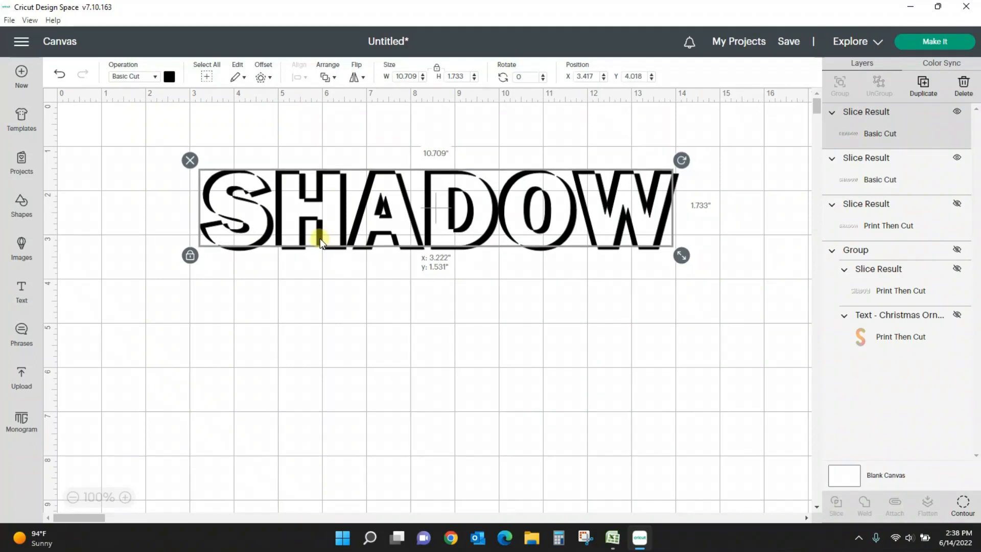
{"action": "left_click", "coordinate": [609, 219]}
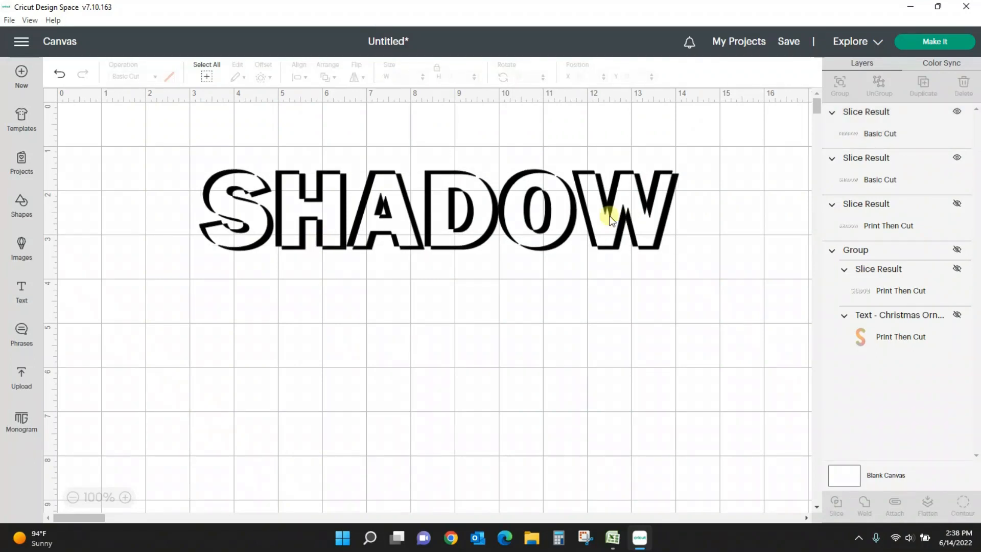
{"action": "left_click", "coordinate": [955, 157]}
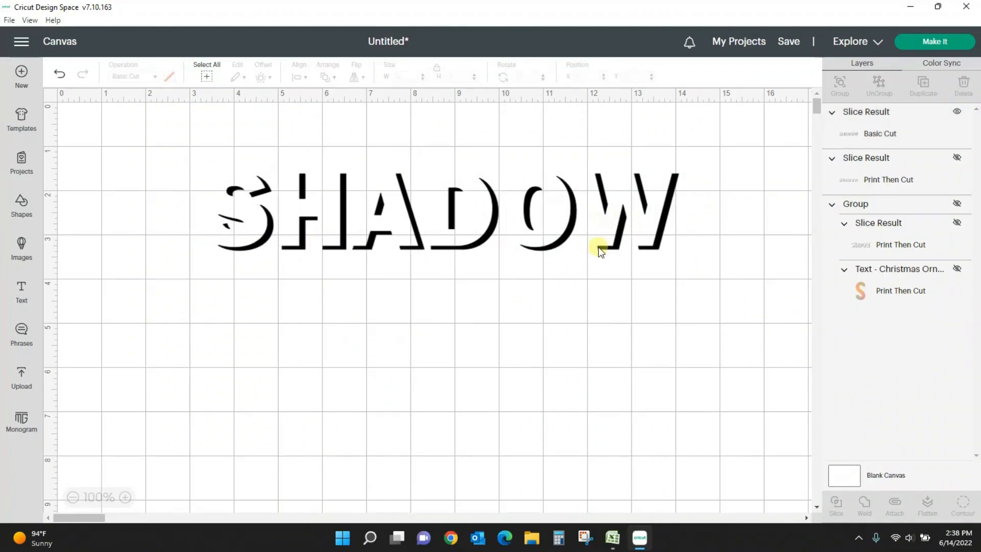
{"action": "key", "text": "Delete"}
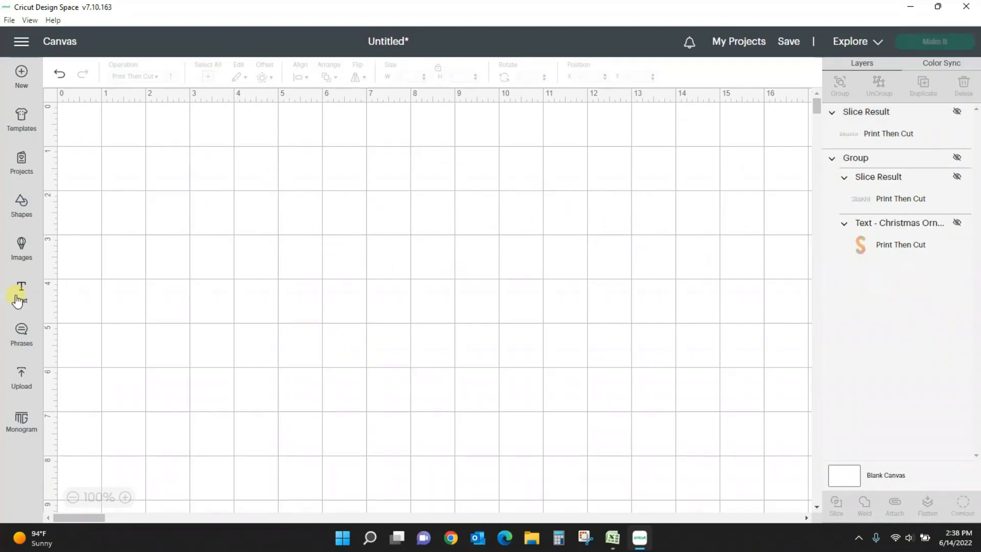
- Type a new SHADOW word, duplicate it, and color the upper copy white
{"action": "left_click", "coordinate": [21, 290]}
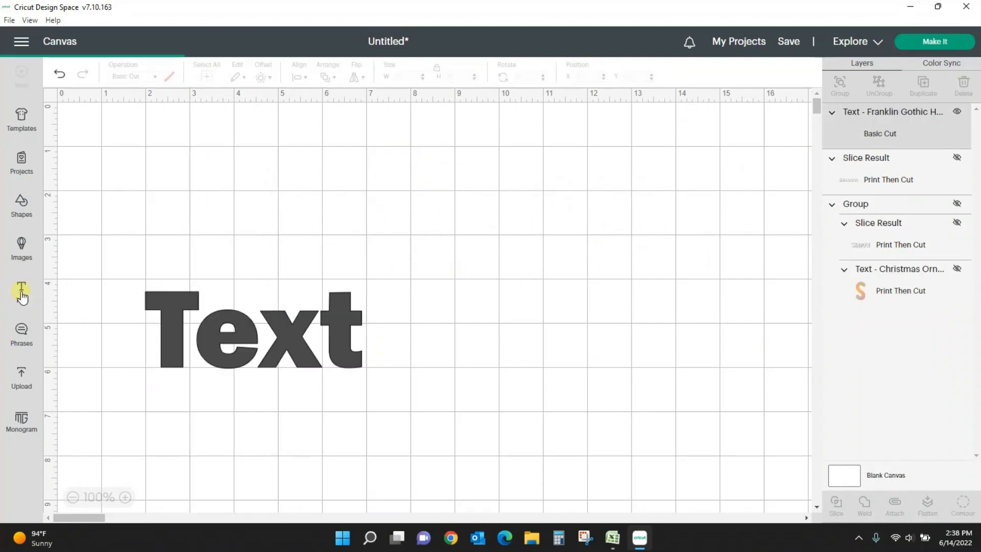
{"action": "left_click", "coordinate": [253, 329]}
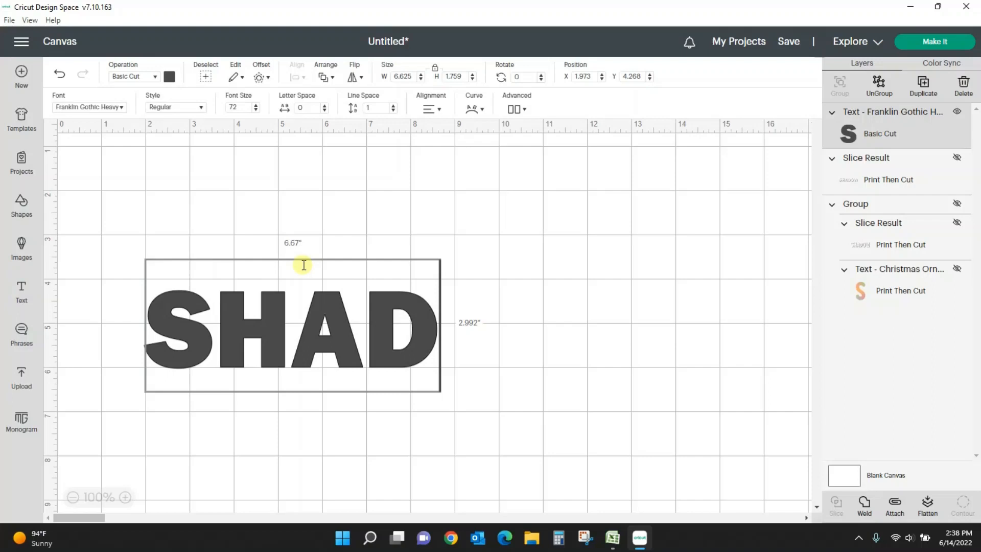
{"action": "type", "text": "OW"}
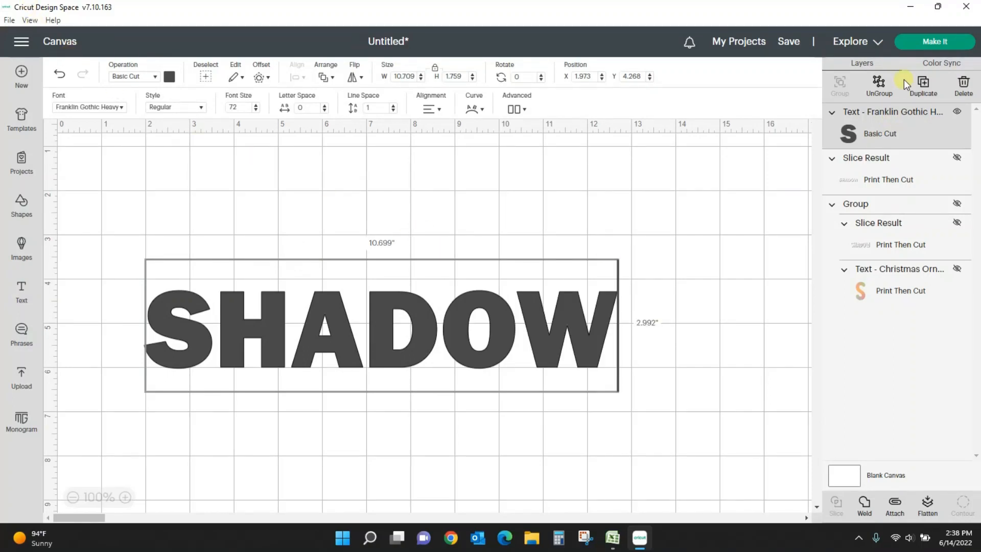
{"action": "left_click", "coordinate": [922, 84]}
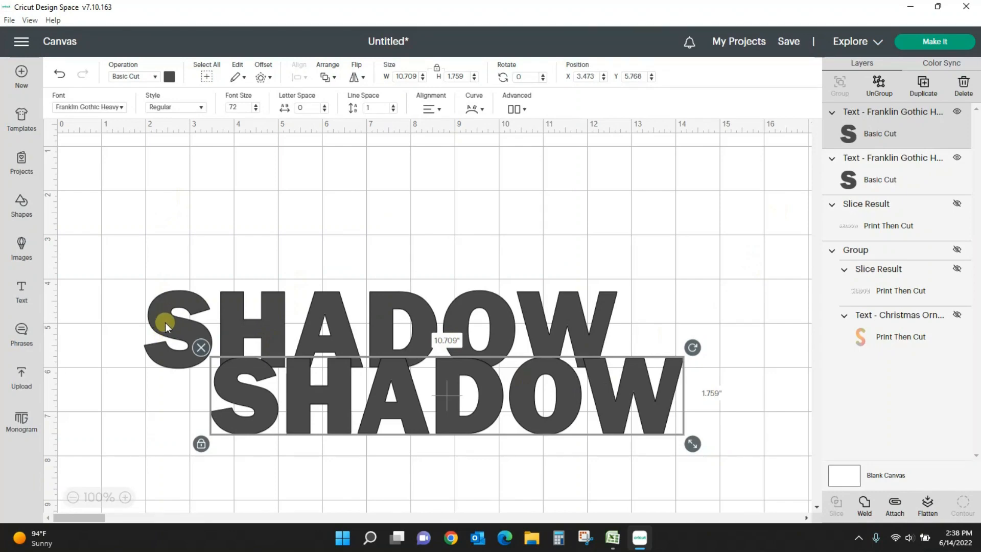
{"action": "left_click", "coordinate": [170, 76]}
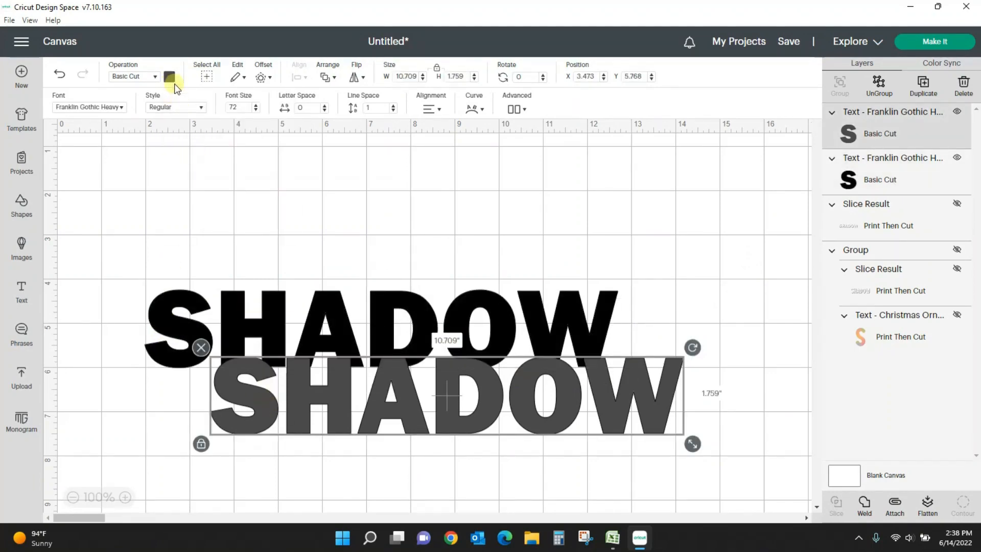
{"action": "left_click", "coordinate": [169, 76]}
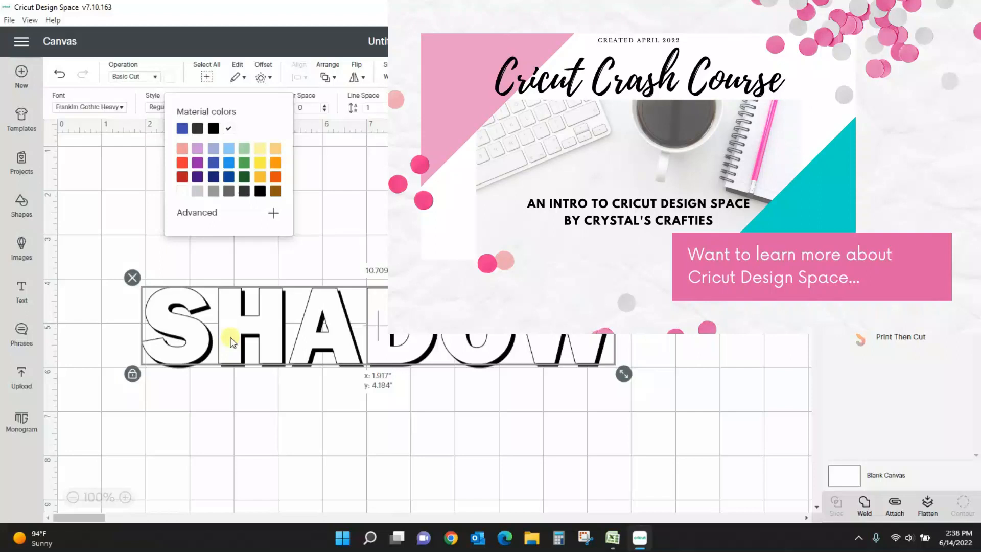
- Slice both SHADOW words together and delete the cut-out letter outlines
{"action": "left_click", "coordinate": [236, 436]}
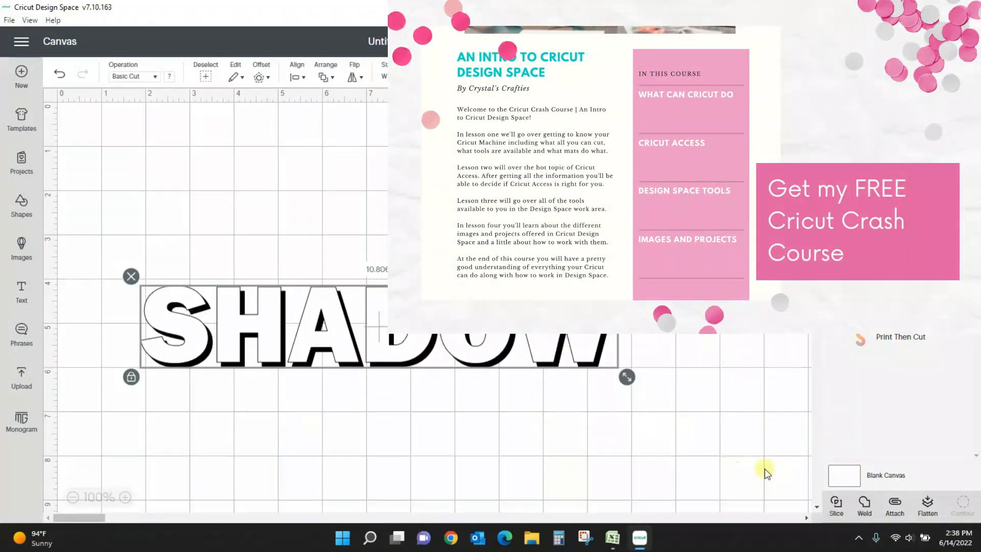
{"action": "left_click", "coordinate": [585, 349]}
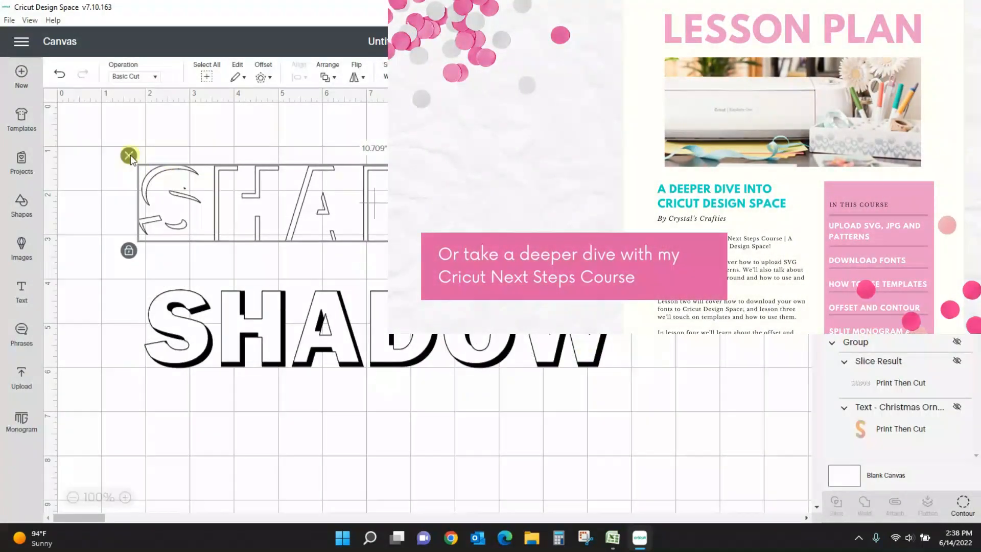
{"action": "left_click", "coordinate": [129, 154]}
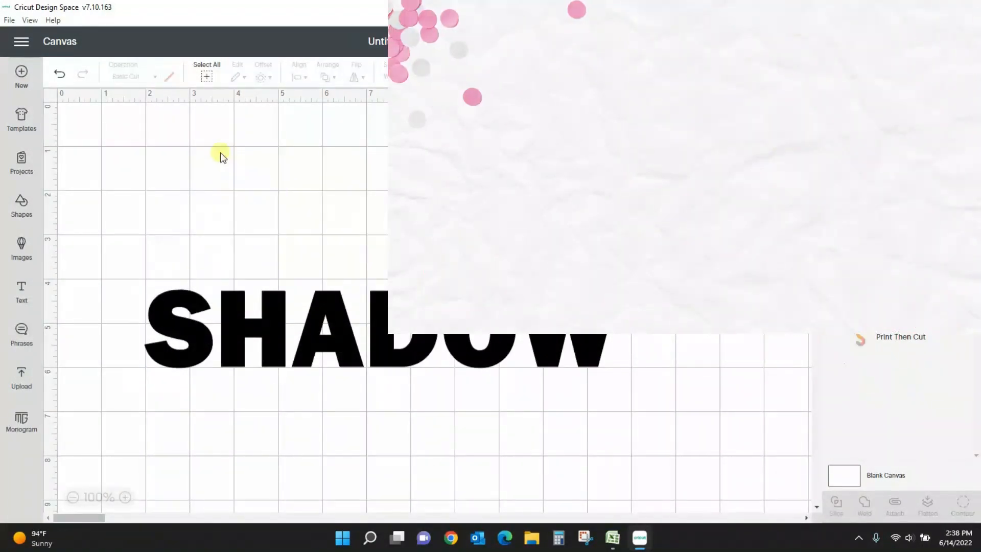
- Select the black sliced SHADOW word on the canvas
{"action": "left_click", "coordinate": [313, 329]}
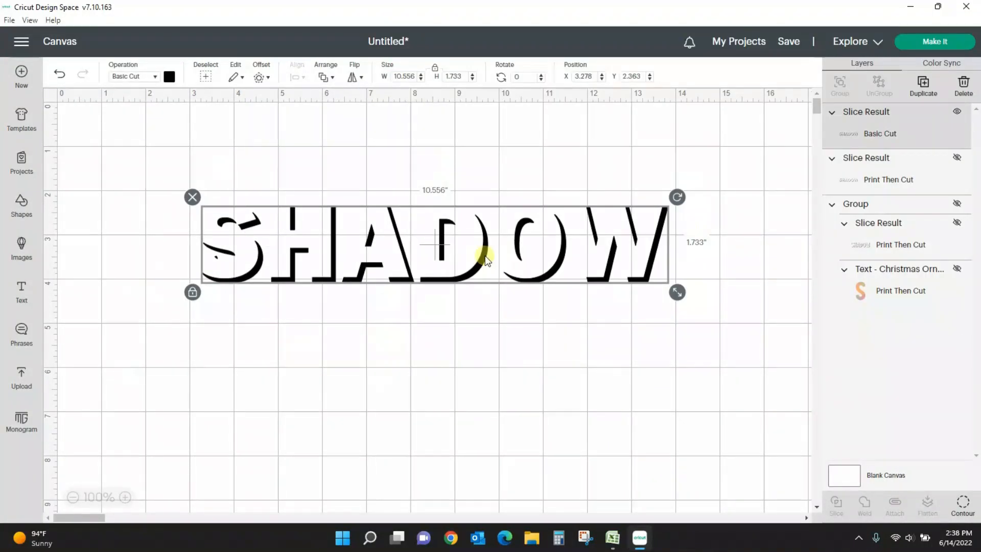
{"action": "mouse_move", "coordinate": [193, 202]}
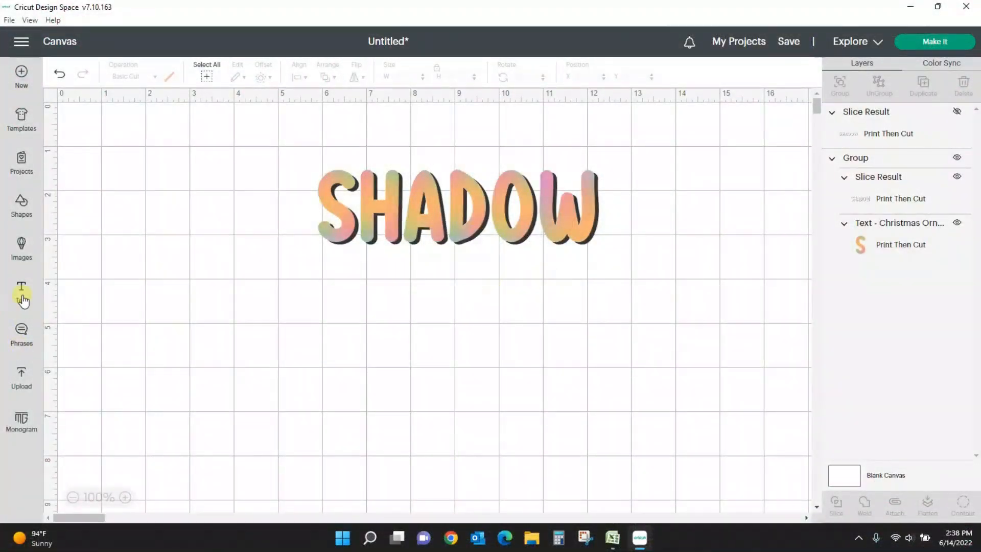
- Add a new text object using the Christmas Ornaments font below the gradient word
{"action": "left_click", "coordinate": [22, 290]}
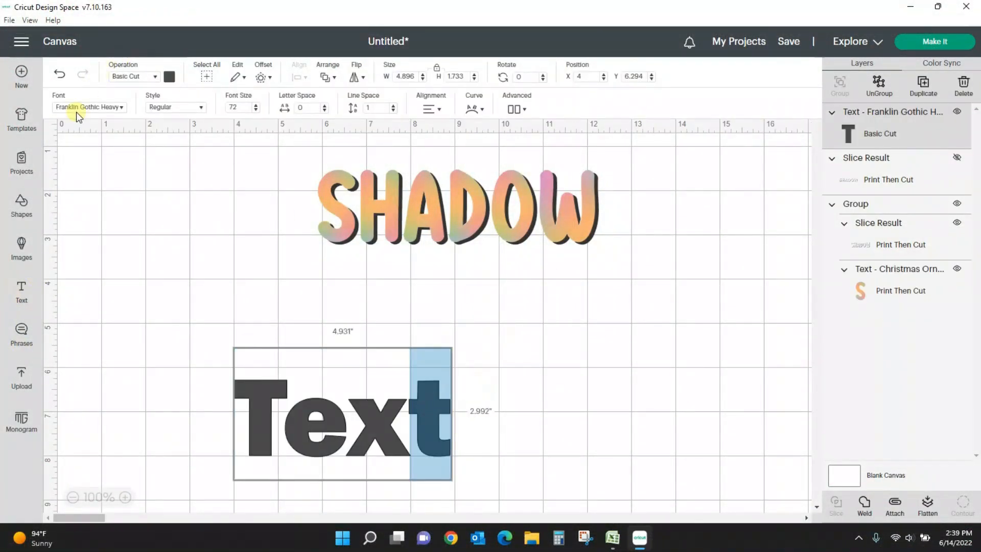
{"action": "left_click", "coordinate": [87, 107]}
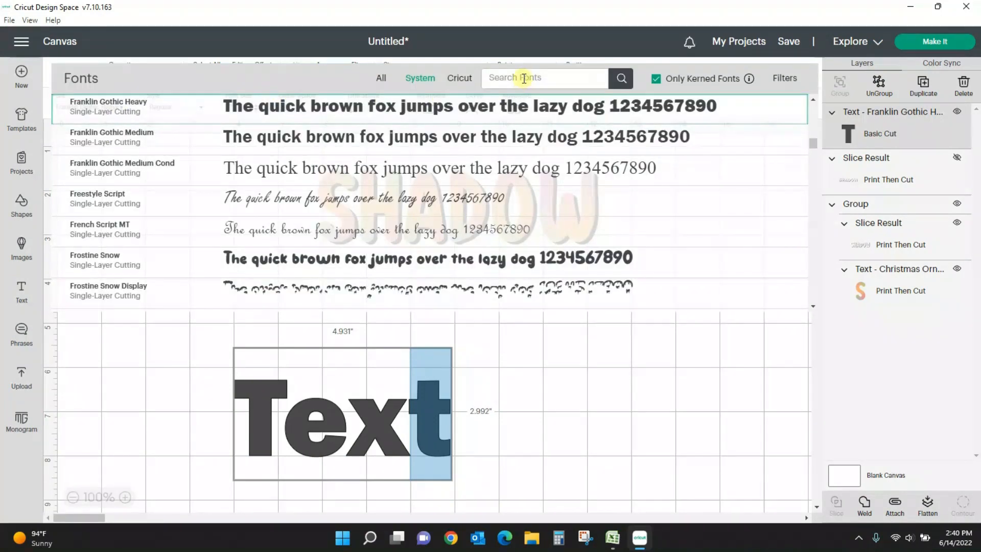
{"action": "type", "text": "CHRISTMAS"}
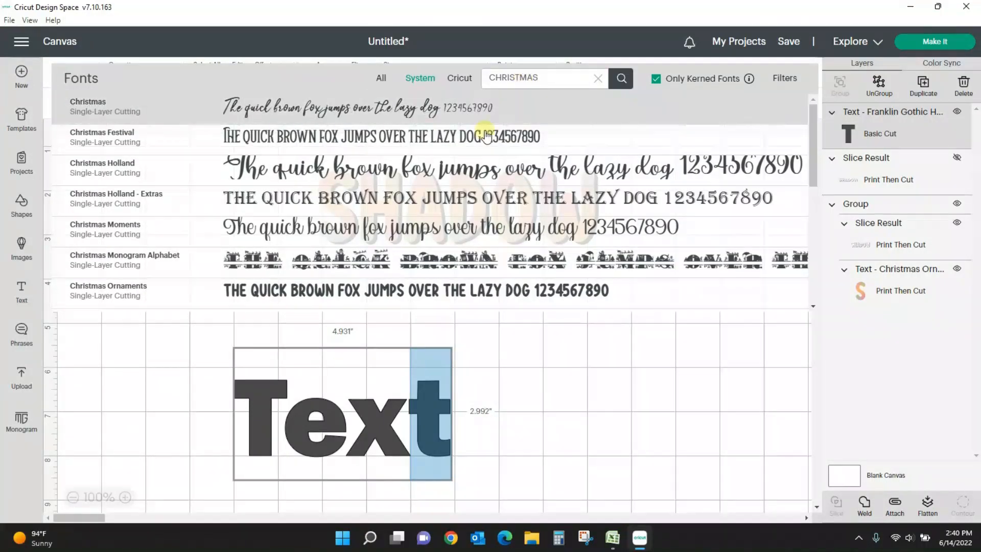
{"action": "left_click", "coordinate": [107, 290]}
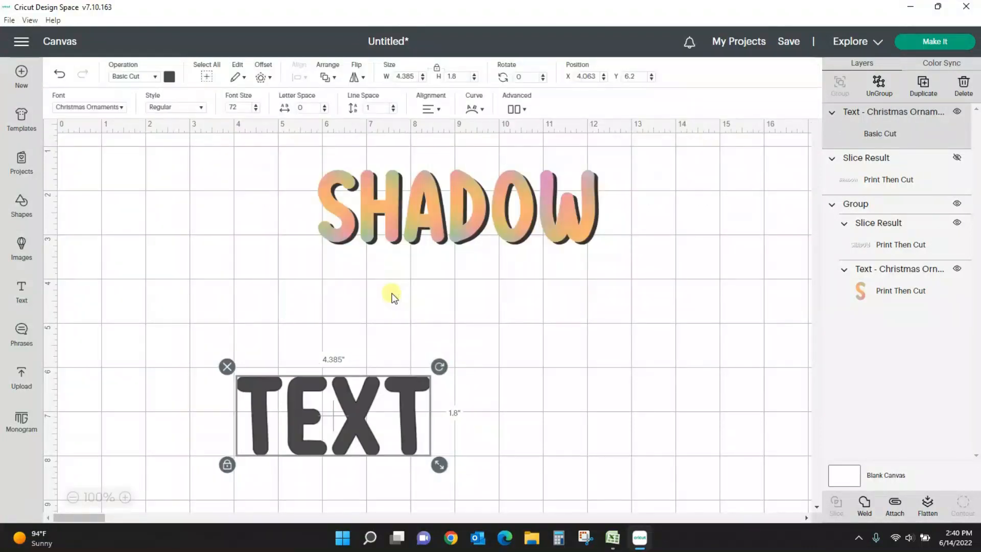
{"action": "mouse_move", "coordinate": [425, 421]}
{"action": "type", "text": "SHADOW"}
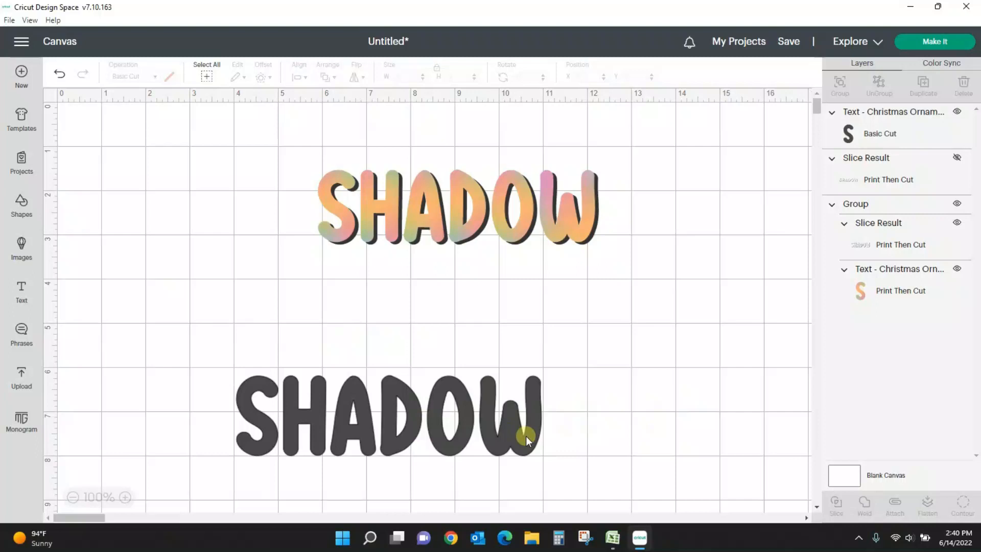
- Select the dark gray SHADOW word and color its duplicate pink
{"action": "left_click", "coordinate": [387, 416]}
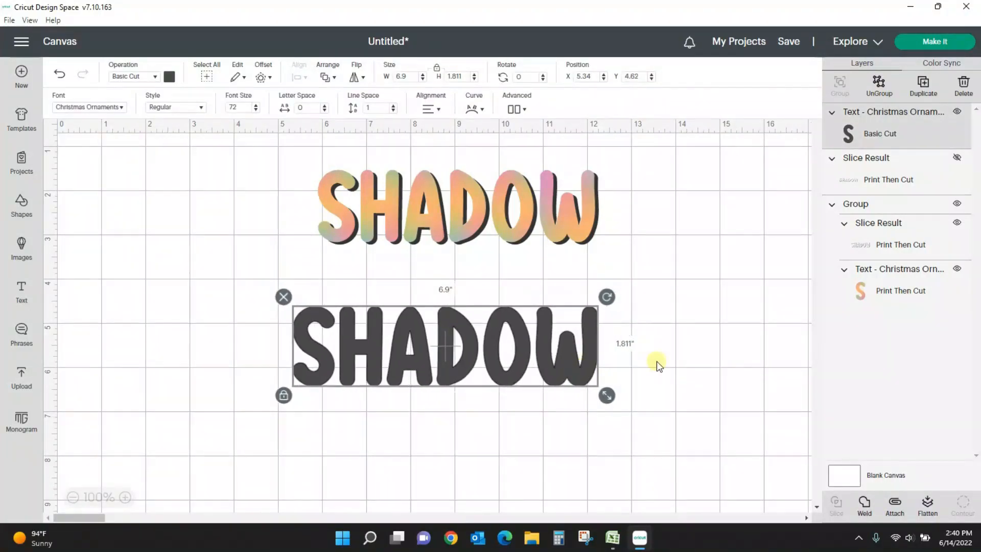
{"action": "mouse_move", "coordinate": [685, 335]}
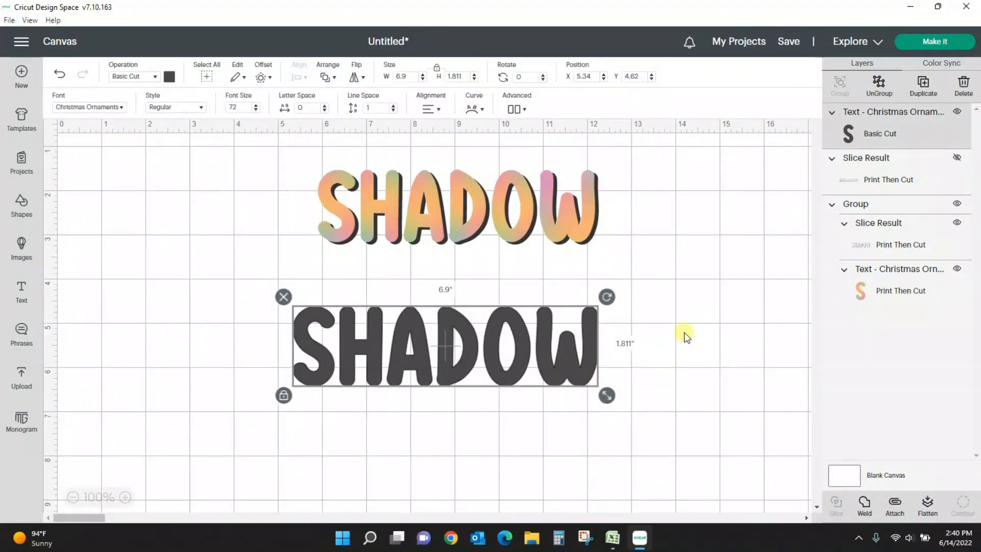
{"action": "mouse_move", "coordinate": [557, 378]}
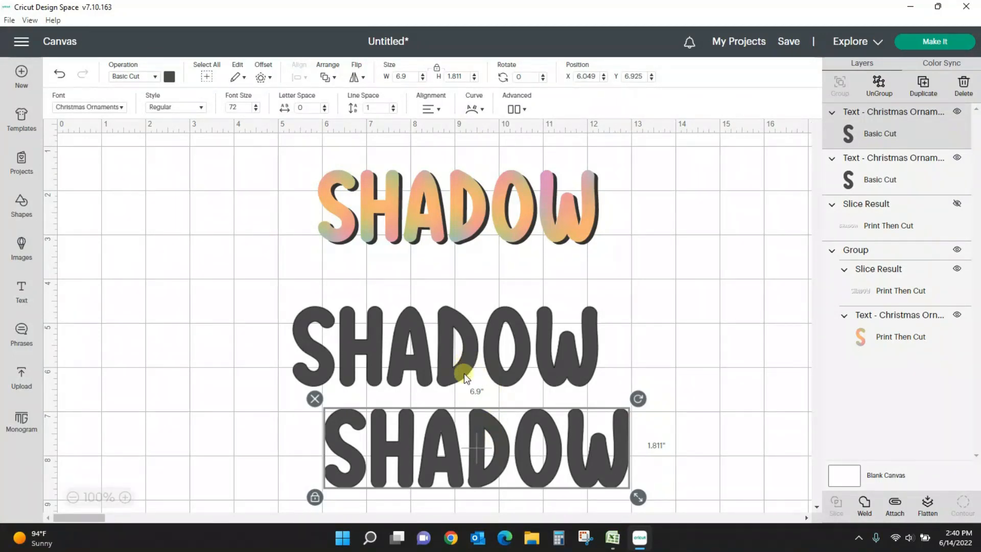
{"action": "mouse_move", "coordinate": [306, 226]}
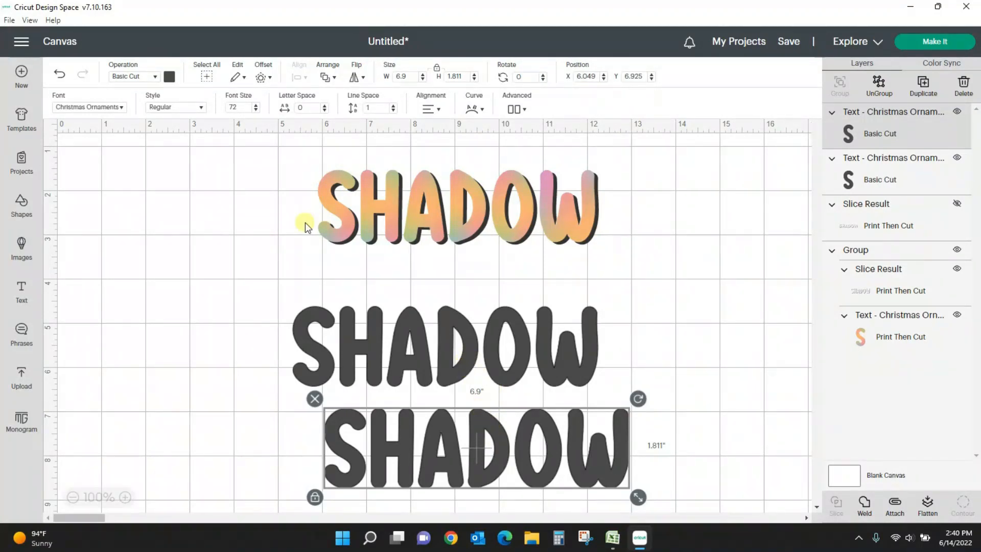
{"action": "left_click", "coordinate": [169, 76]}
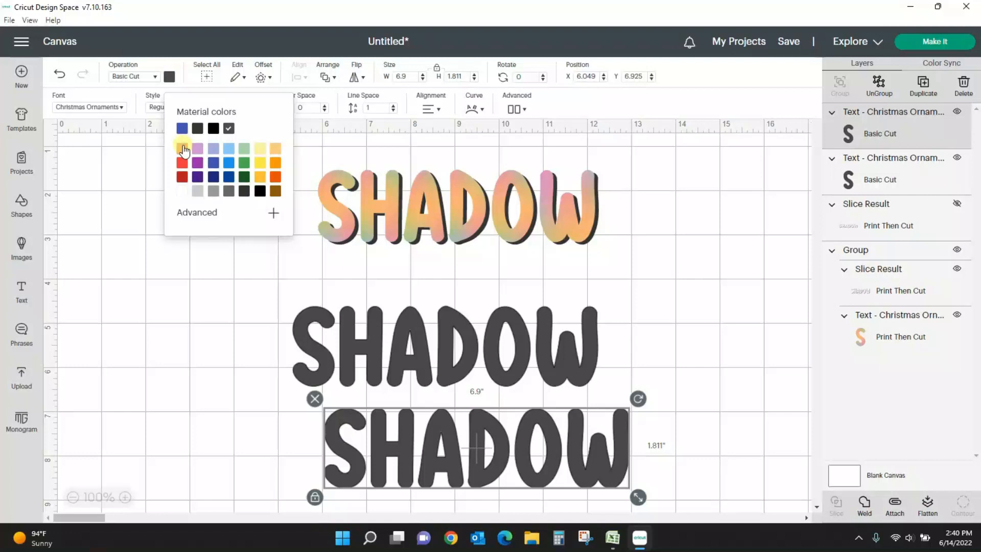
{"action": "left_click", "coordinate": [181, 162]}
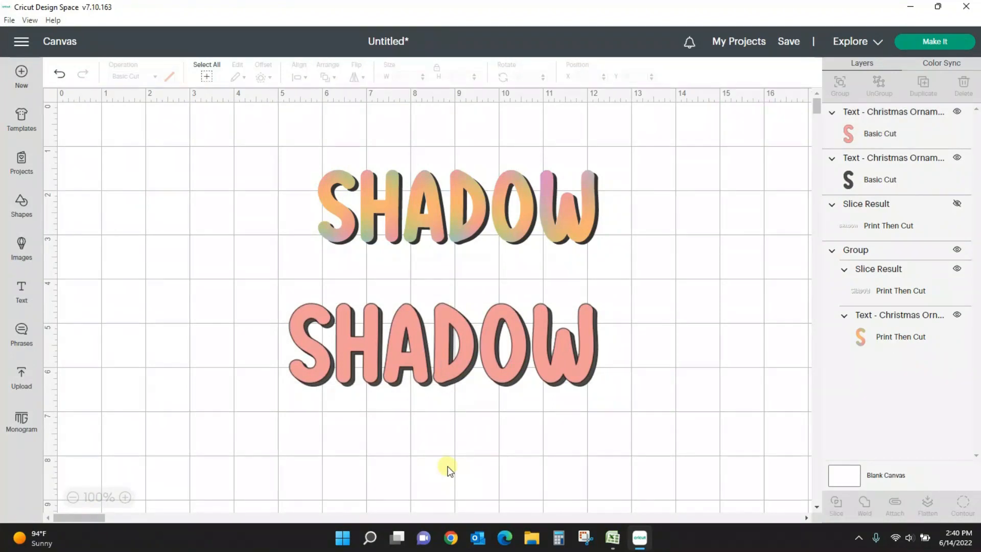
{"action": "mouse_move", "coordinate": [630, 353]}
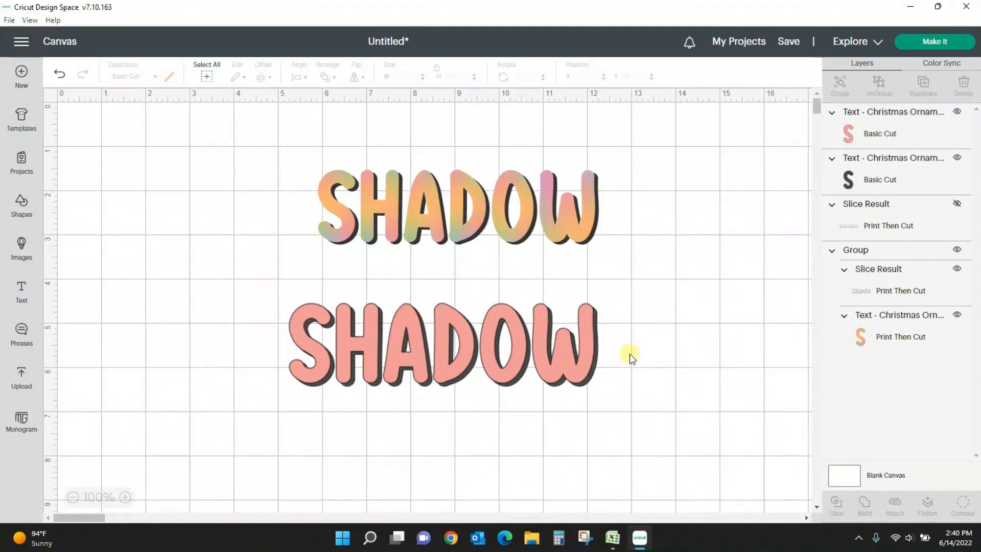
{"action": "mouse_move", "coordinate": [561, 356]}
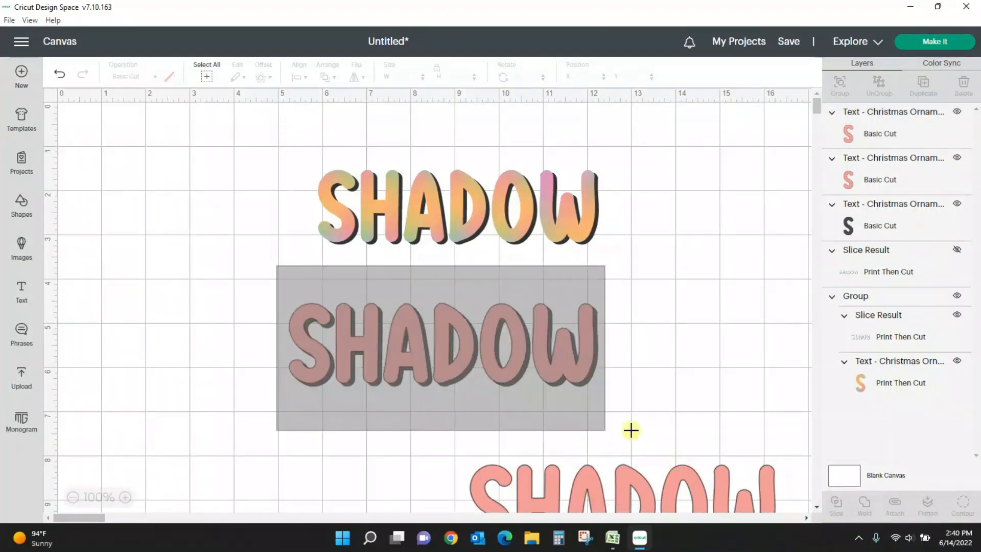
- Slice the pink SHADOW against the gray one and delete the extra pink piece
{"action": "left_click", "coordinate": [441, 347]}
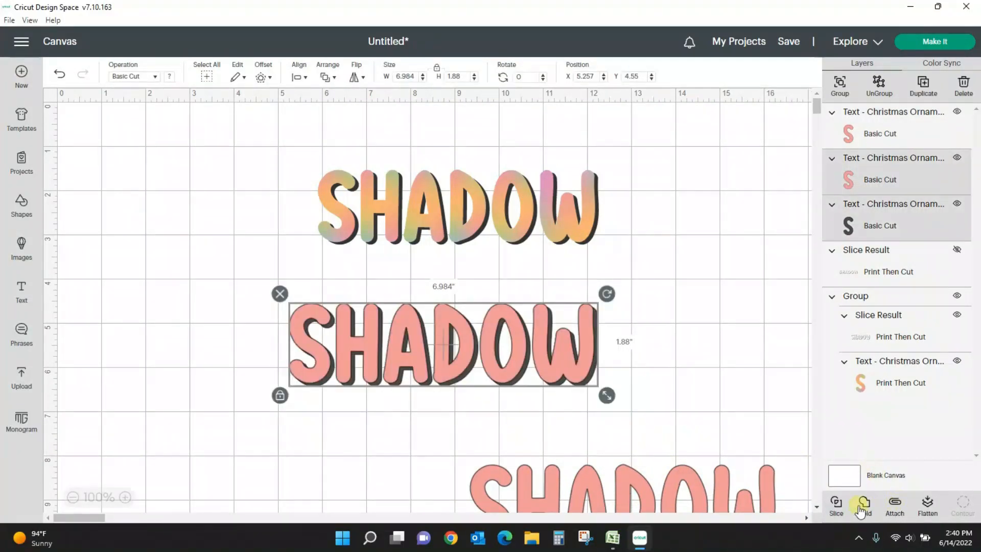
{"action": "left_click", "coordinate": [749, 316]}
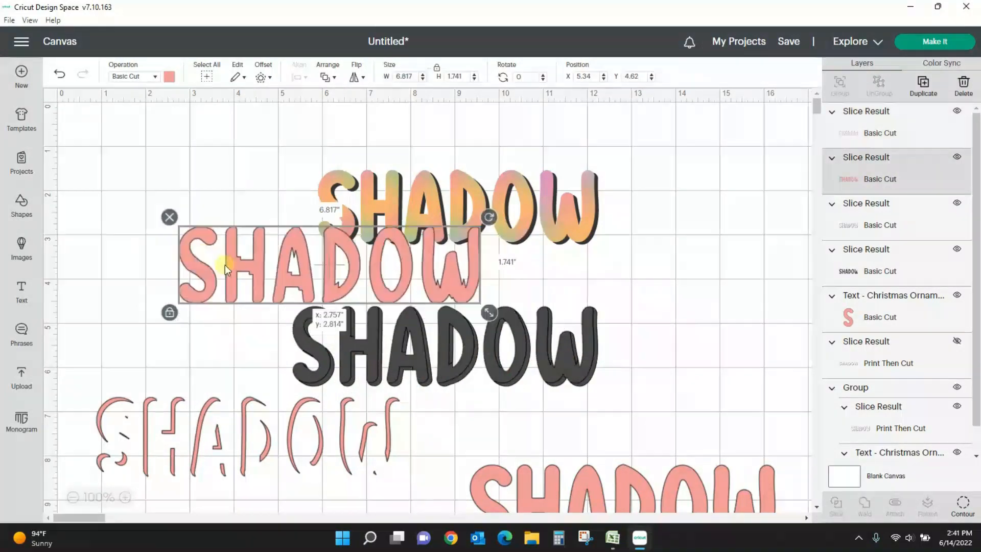
{"action": "scroll", "scroll_direction": "down", "scroll_amount": 3}
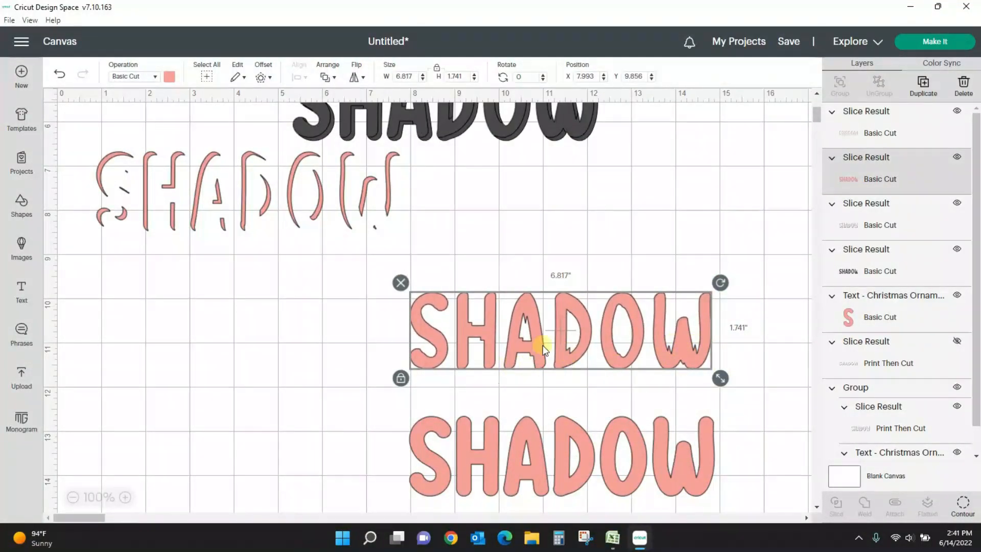
{"action": "mouse_move", "coordinate": [504, 466]}
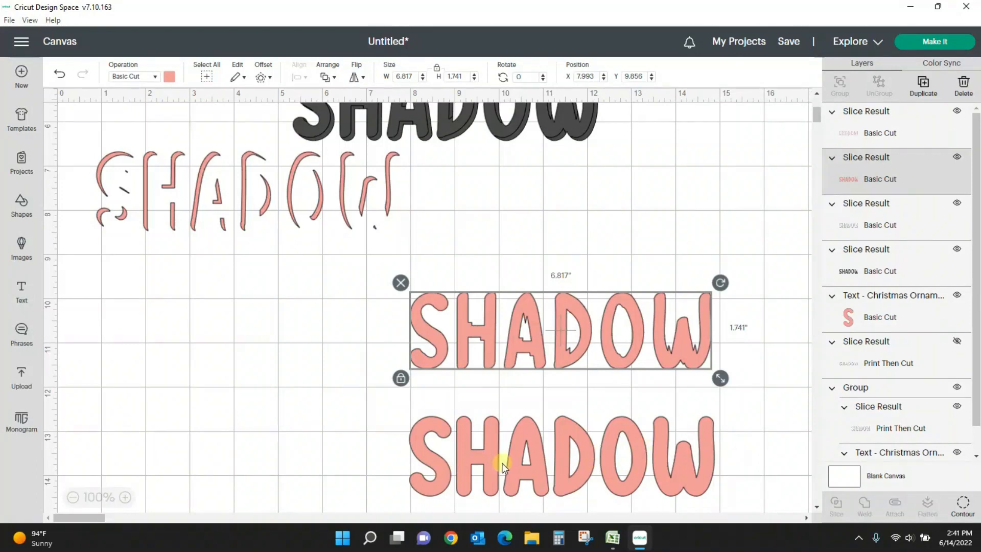
{"action": "left_click", "coordinate": [479, 165]}
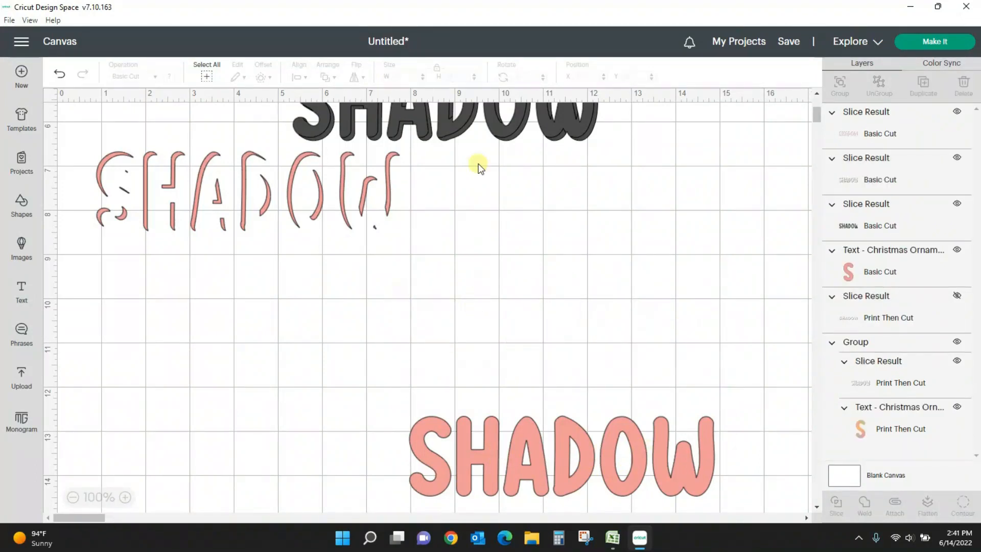
- Delete the leftover dark gray word and place the spare pink SHADOW over the gray shadow piece
{"action": "left_click", "coordinate": [550, 325]}
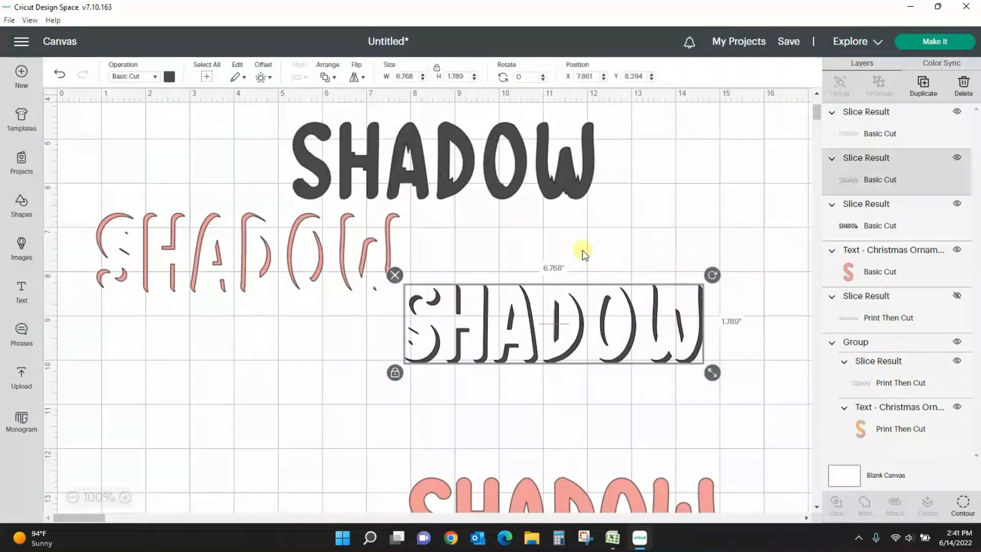
{"action": "left_click", "coordinate": [572, 207]}
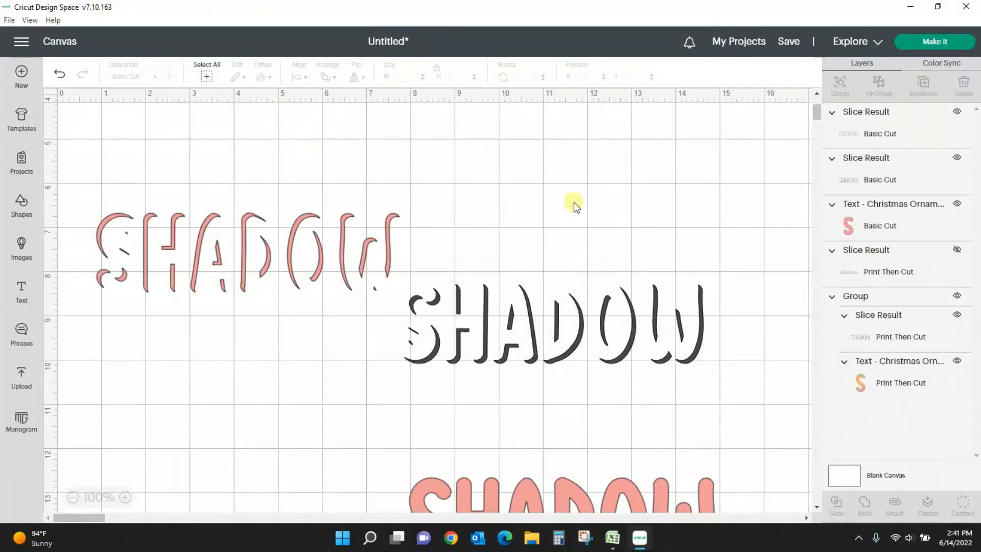
{"action": "mouse_move", "coordinate": [579, 349]}
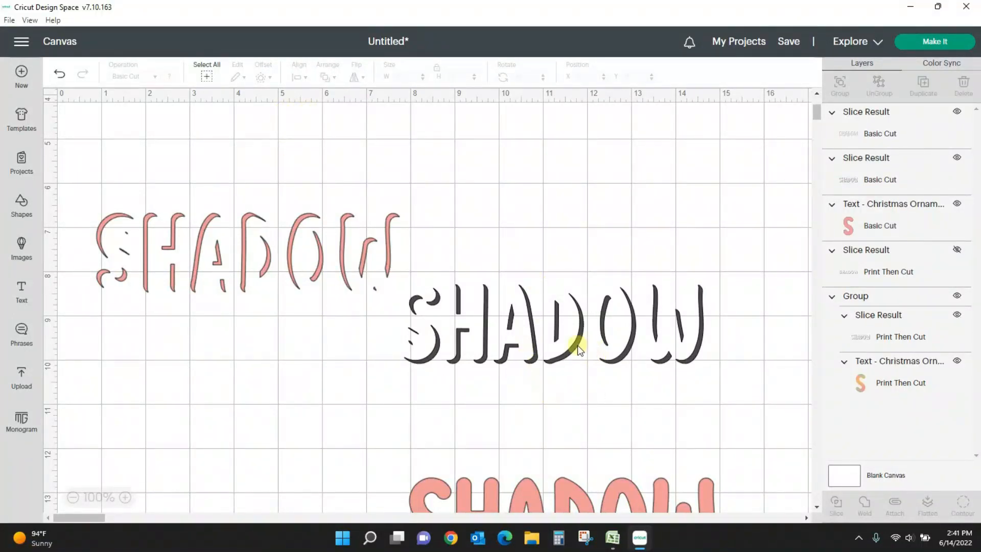
{"action": "left_click", "coordinate": [550, 325]}
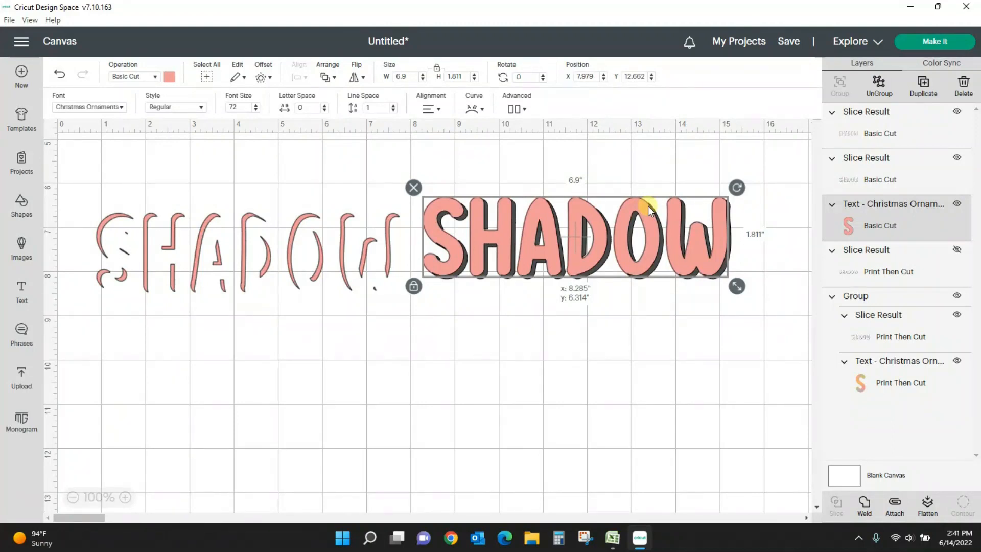
{"action": "left_click", "coordinate": [388, 250]}
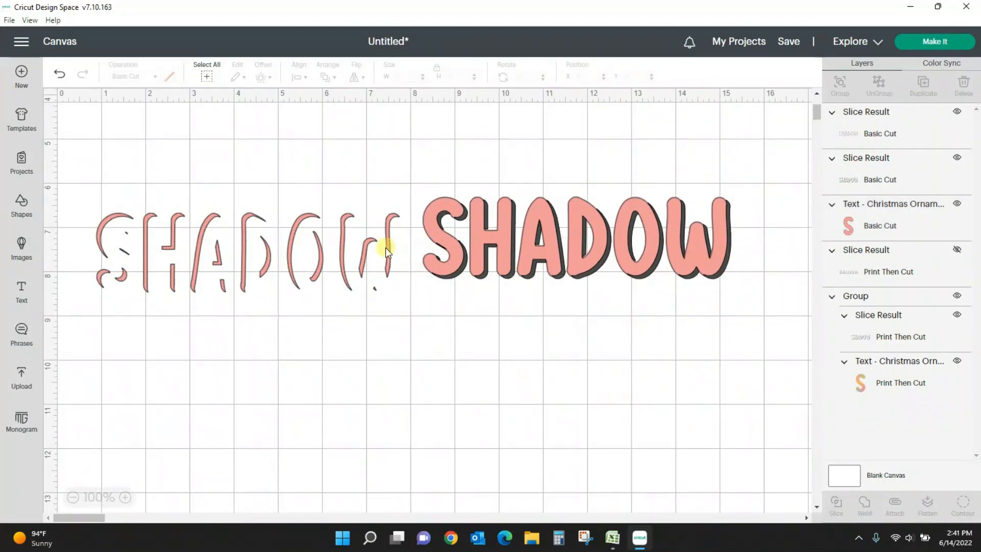
{"action": "left_click", "coordinate": [250, 250]}
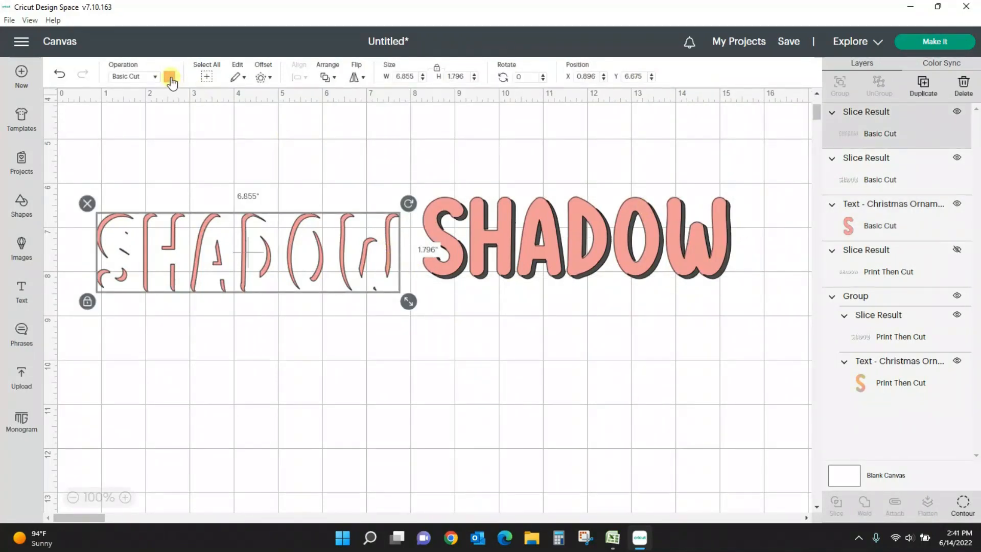
- Turn the left sliced outline piece dark gray so a pink SHADOW's shadow falls the opposite way
{"action": "left_click", "coordinate": [170, 76]}
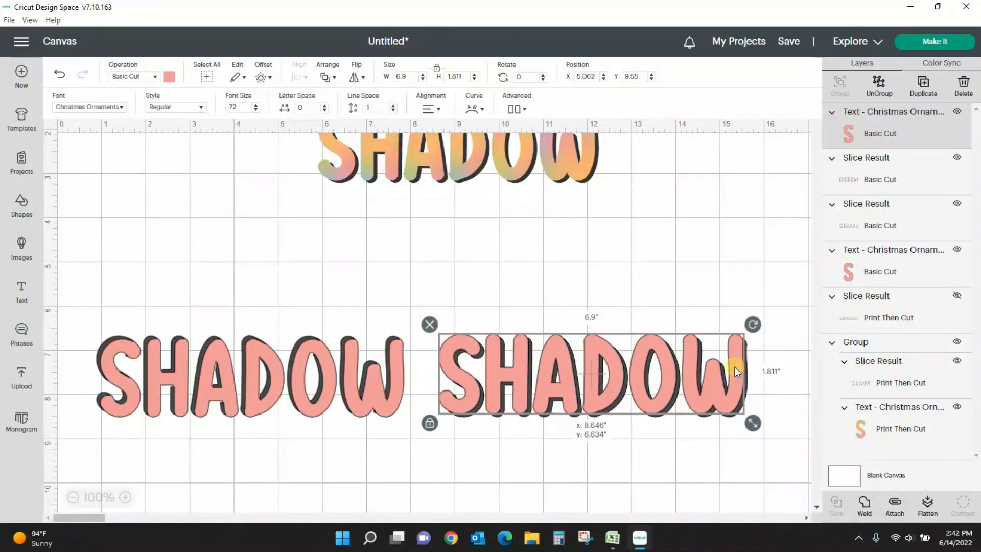
{"action": "left_click", "coordinate": [704, 276]}
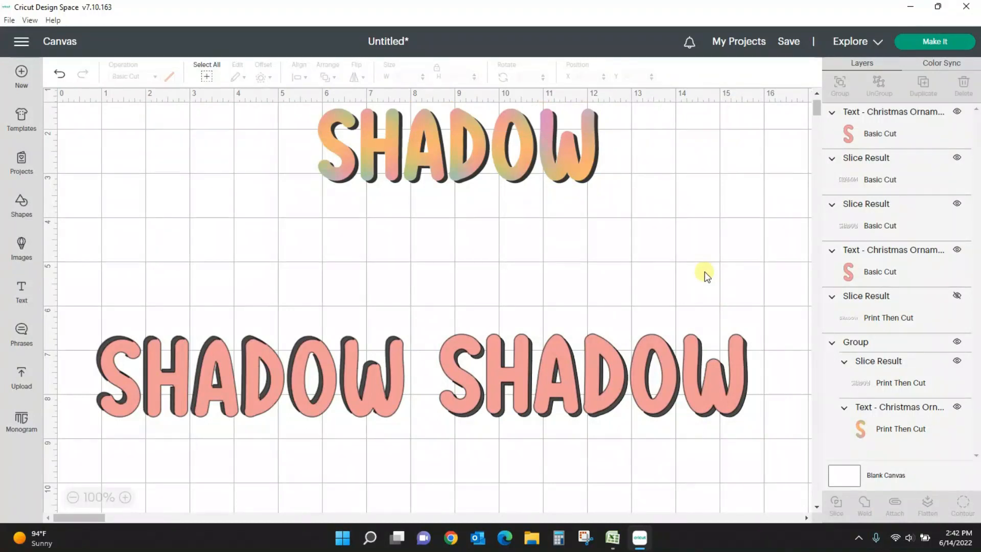